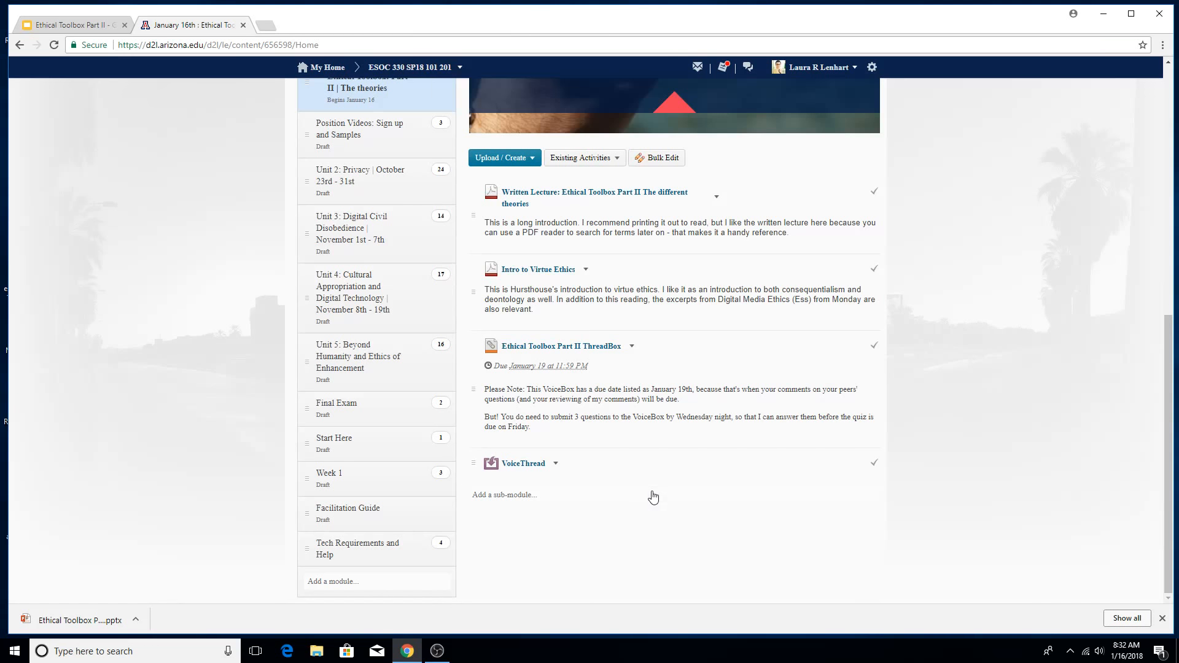
mouse_move(590, 495)
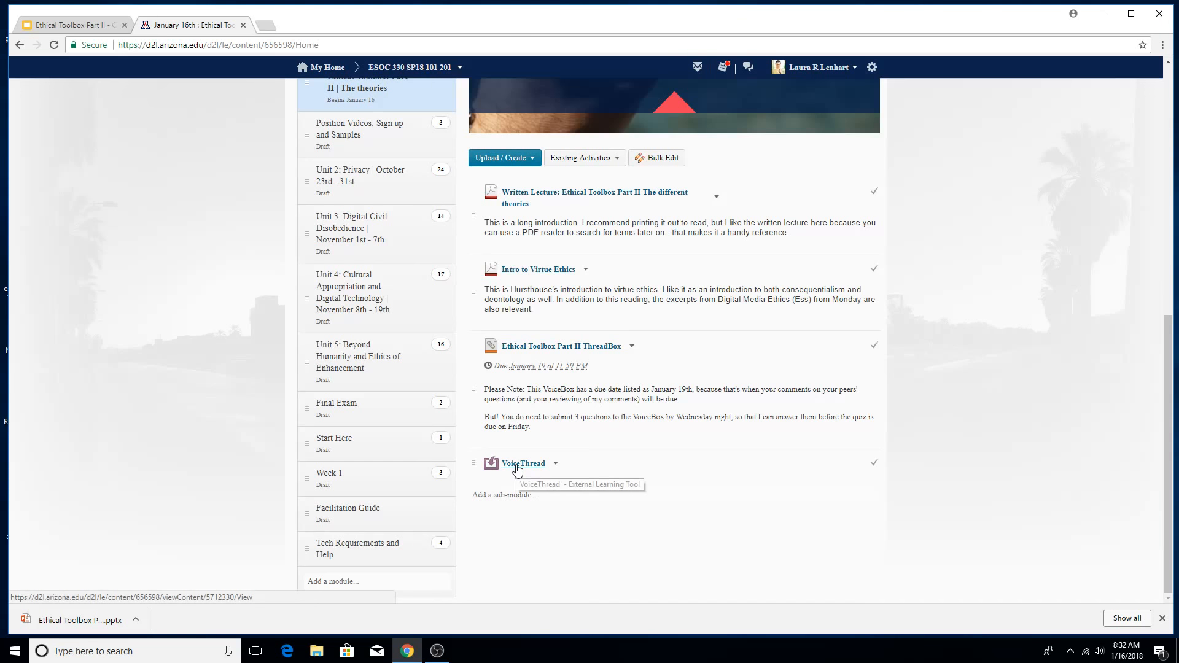
- Open the unit's VoiceThread activity and launch its setup in a new tab
left_click(523, 463)
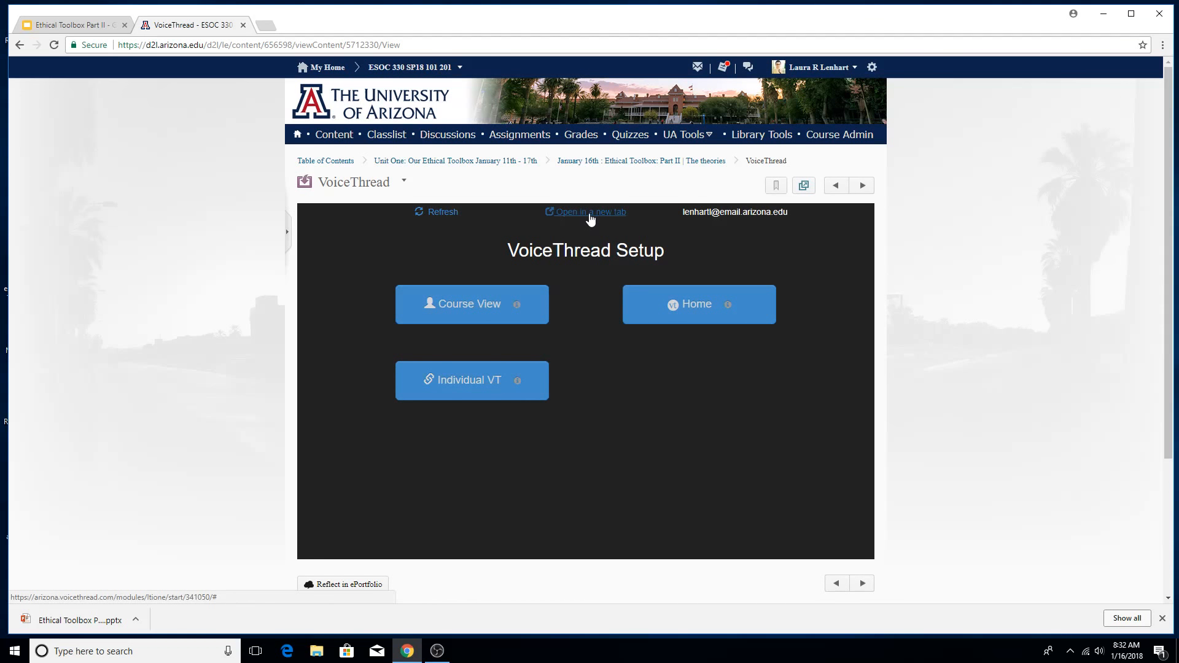
left_click(591, 212)
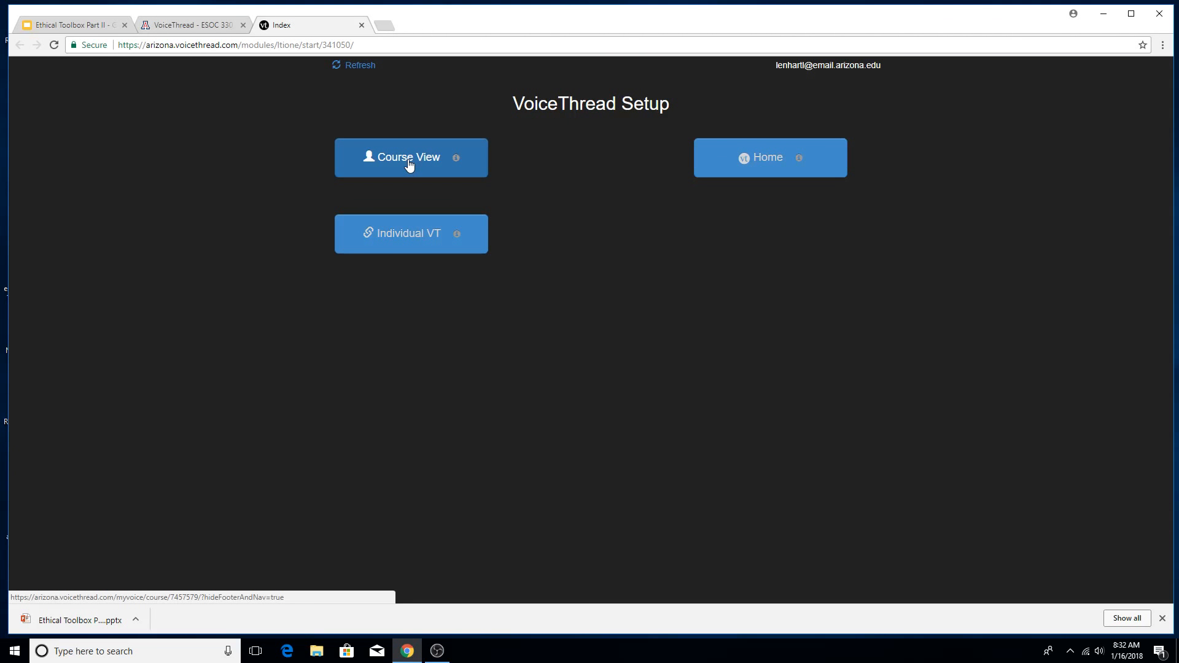
mouse_move(409, 205)
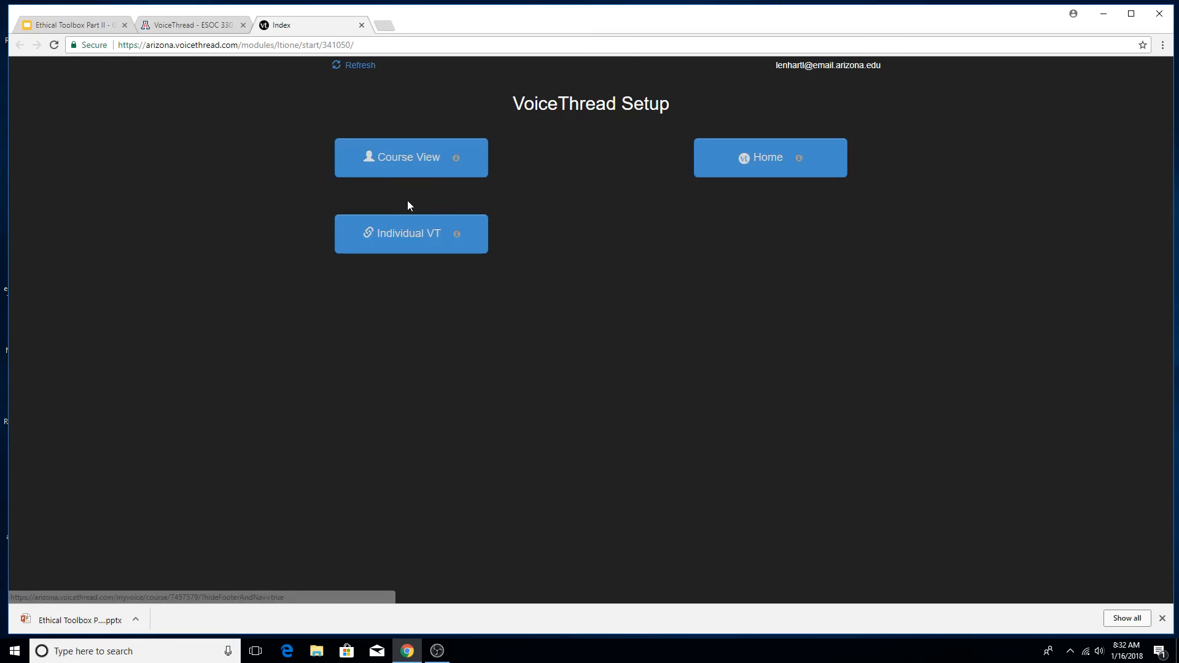
- Leave the ESOC 330 SP18 101 201 course view for the personal VoiceThread home
left_click(411, 158)
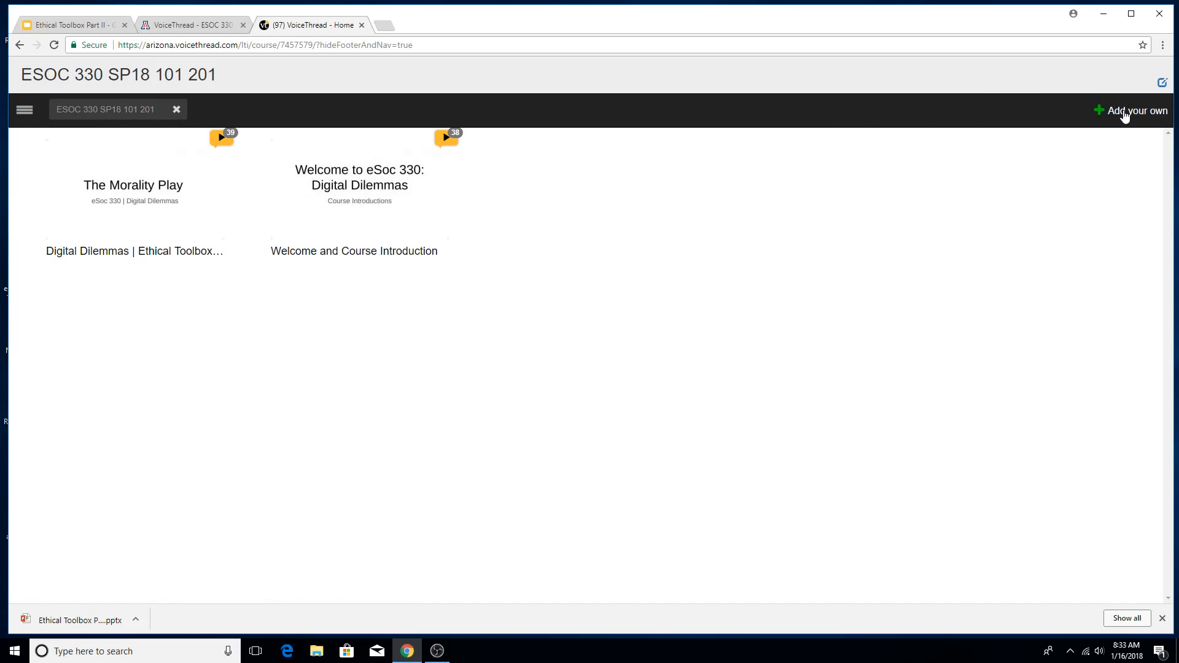
mouse_move(24, 110)
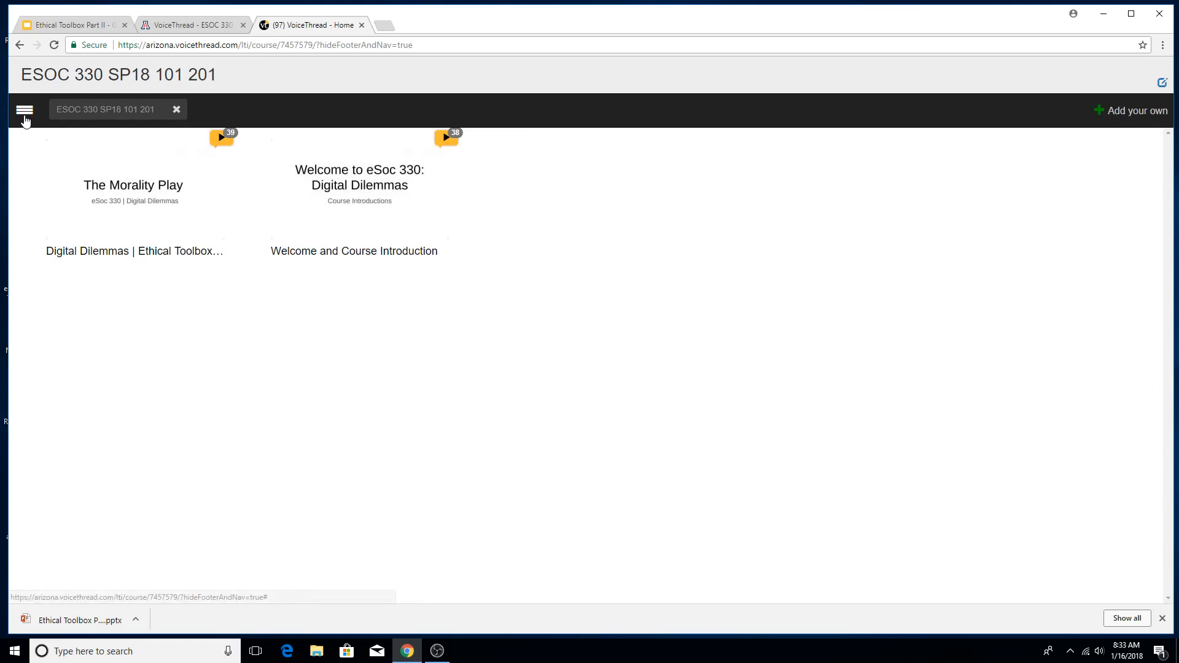
left_click(24, 110)
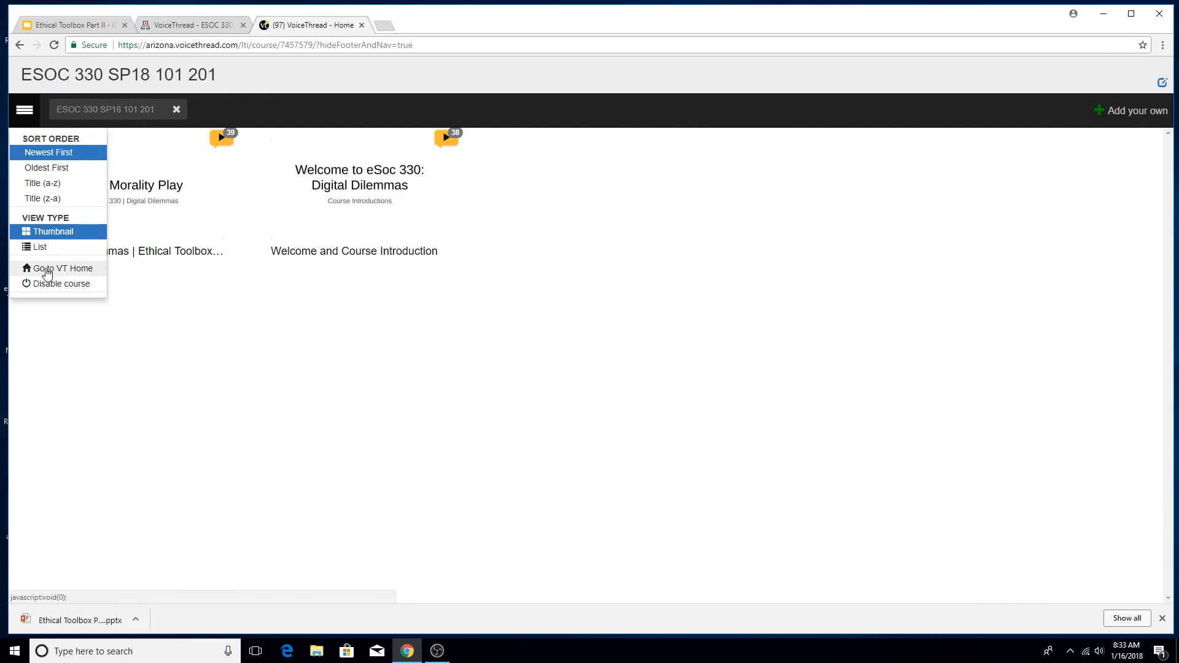
left_click(63, 268)
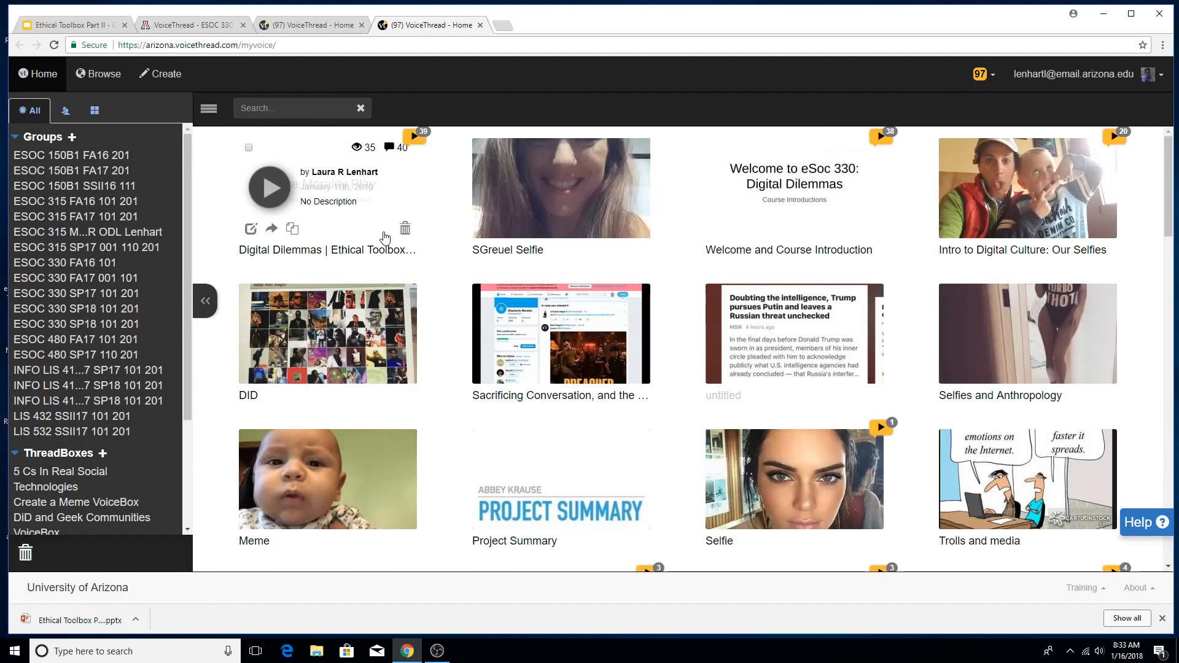
mouse_move(279, 247)
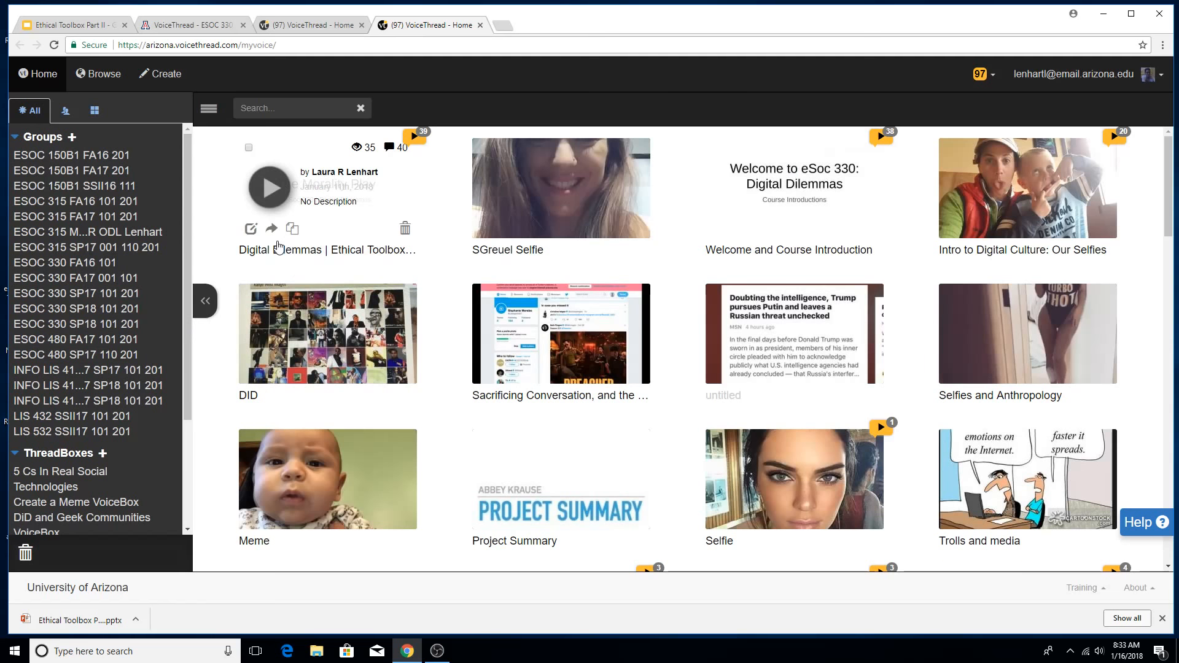
- Start creating a new VoiceThread from the home listing
scroll("down", 3)
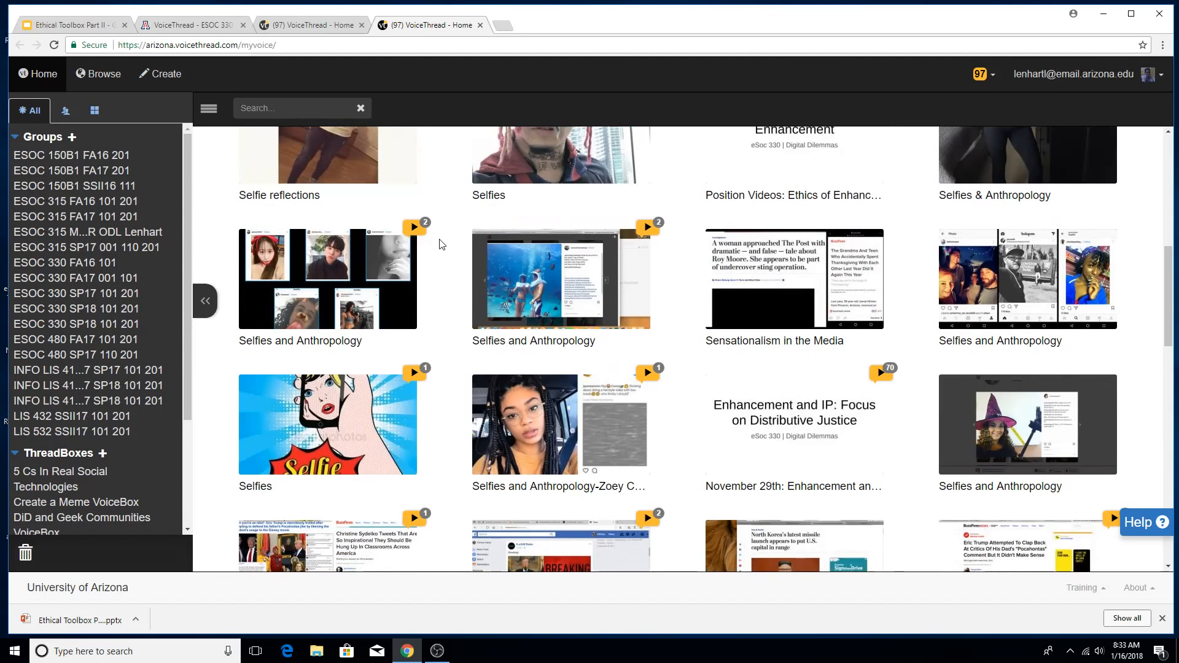
left_click(94, 110)
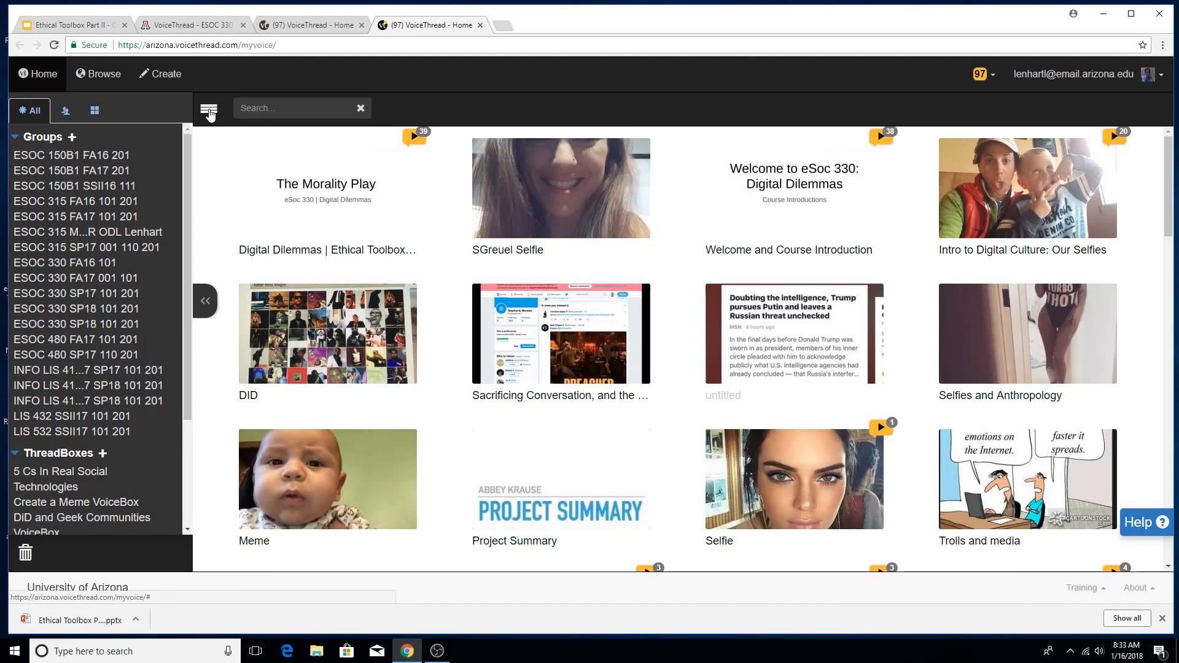
left_click(160, 74)
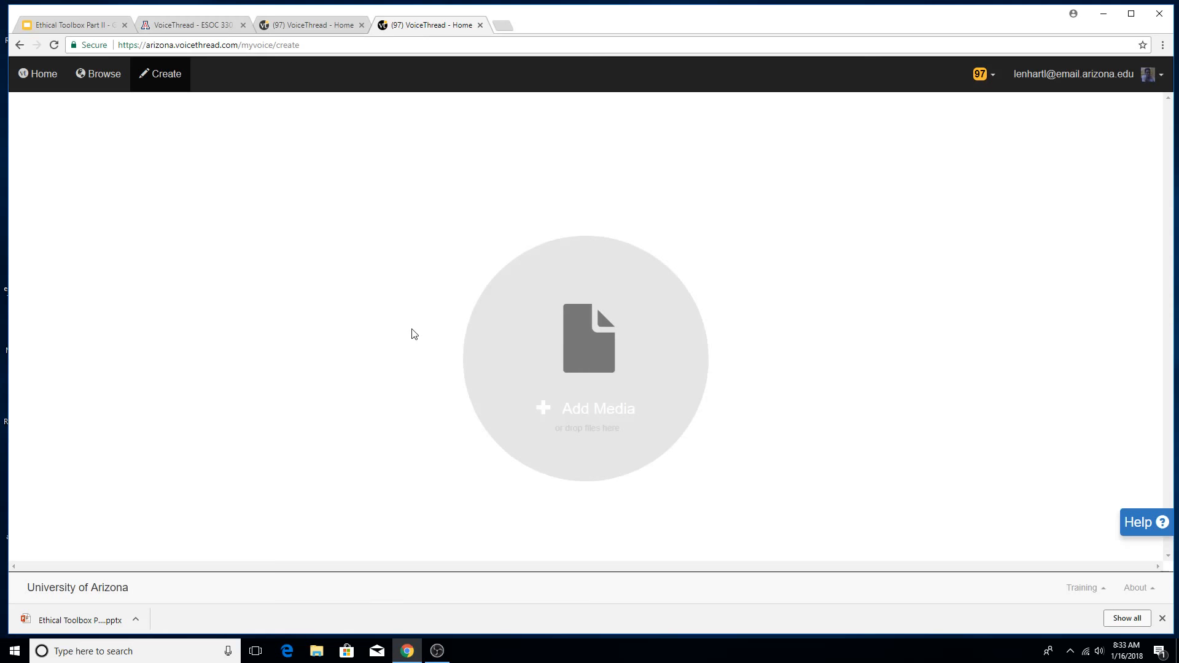
mouse_move(236, 442)
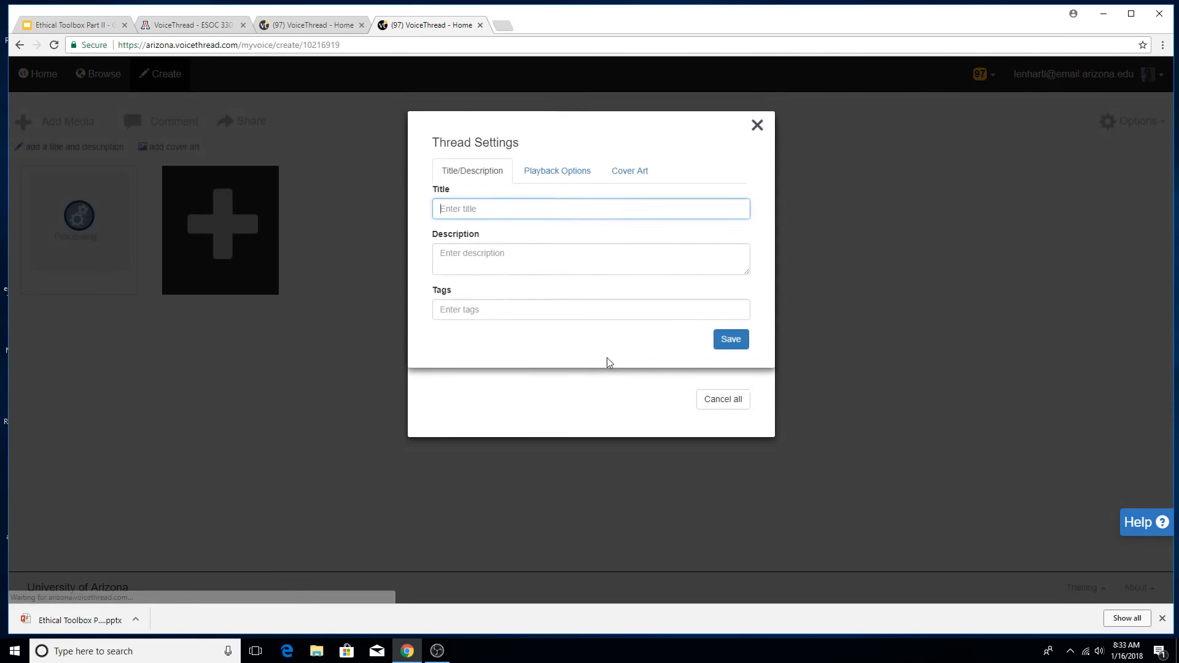
- Title the new thread 'Sample VoiceThread' and save it
type("Sample V")
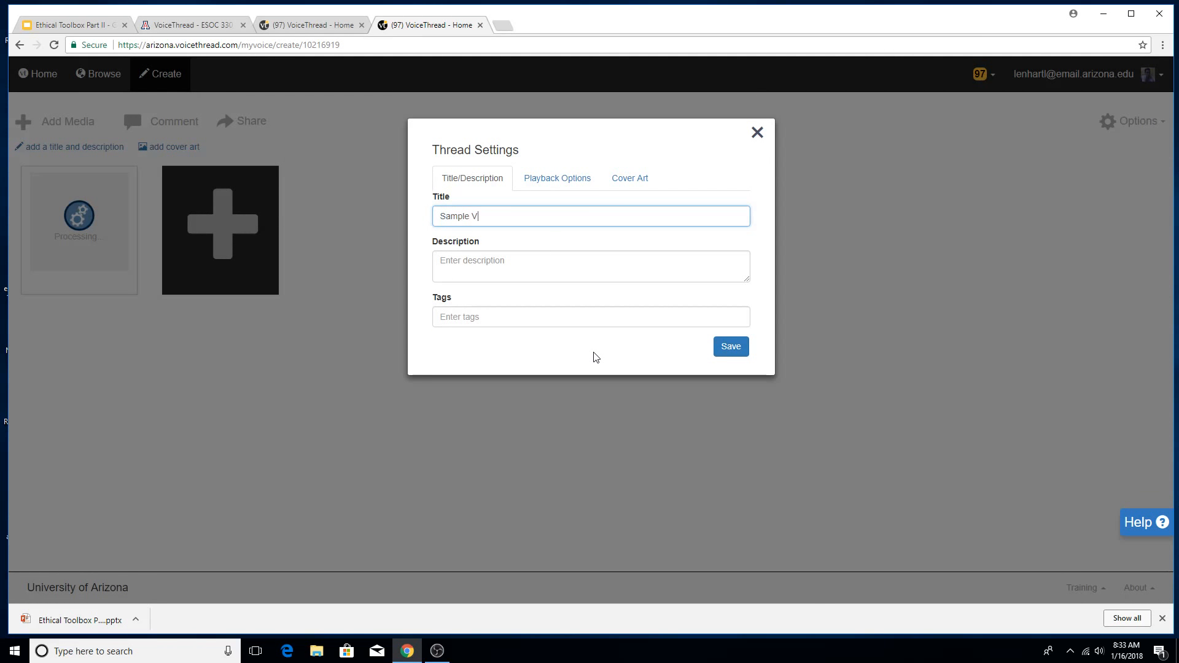
type("oiceThread")
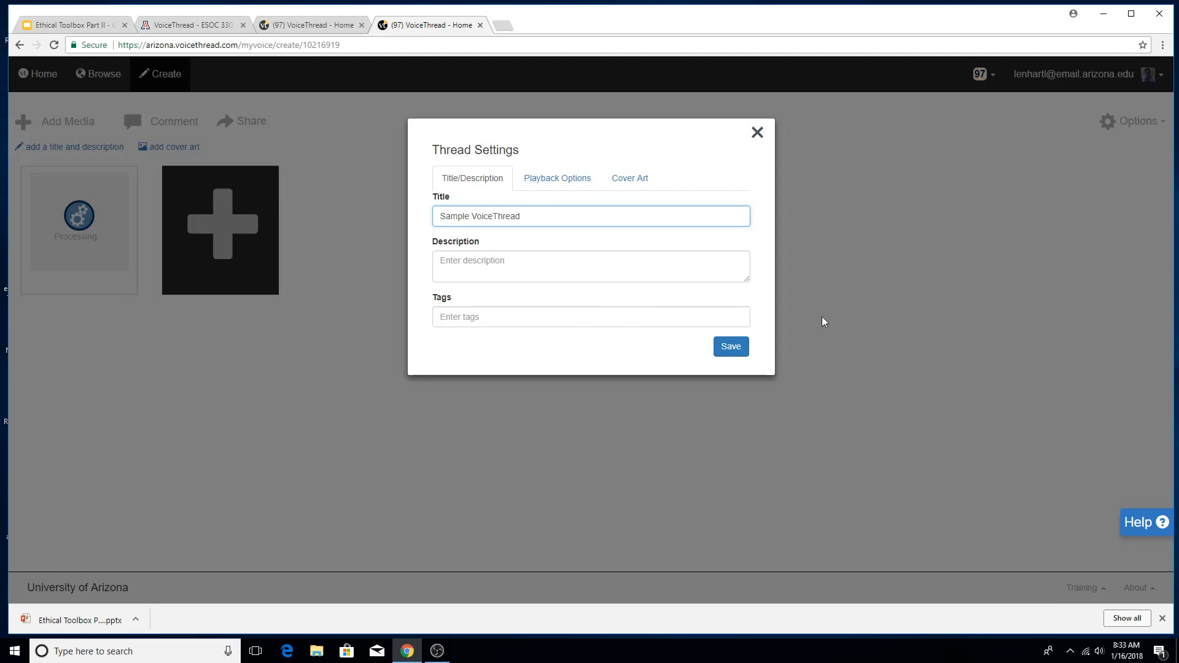
left_click(729, 346)
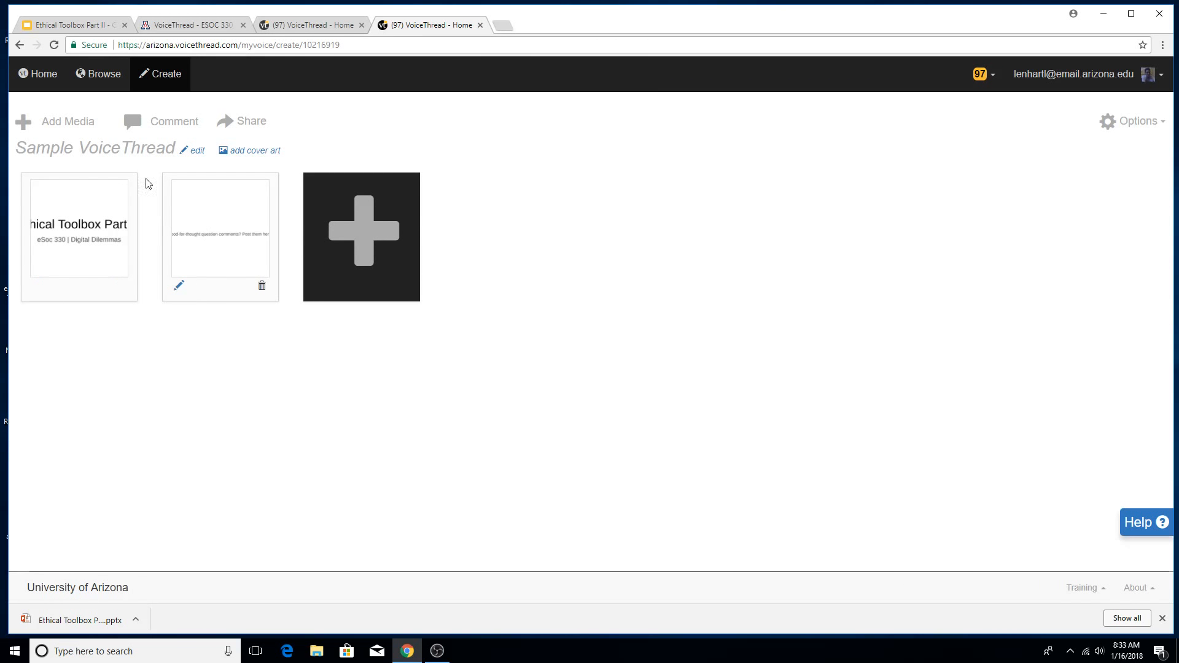
mouse_move(200, 260)
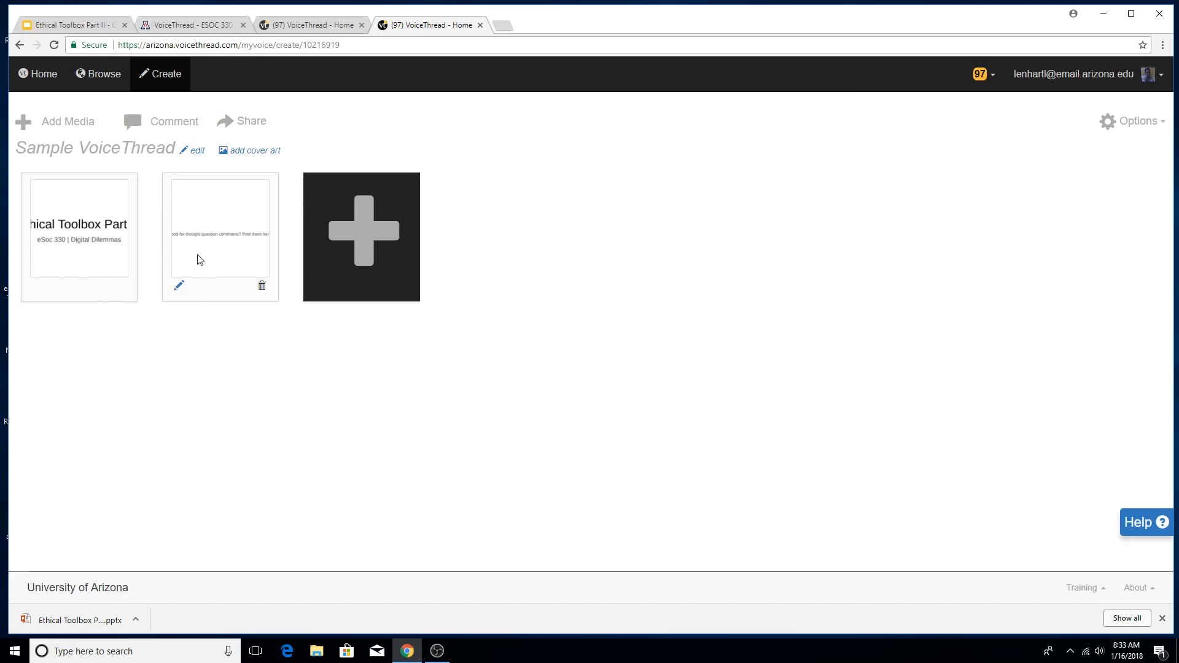
mouse_move(188, 212)
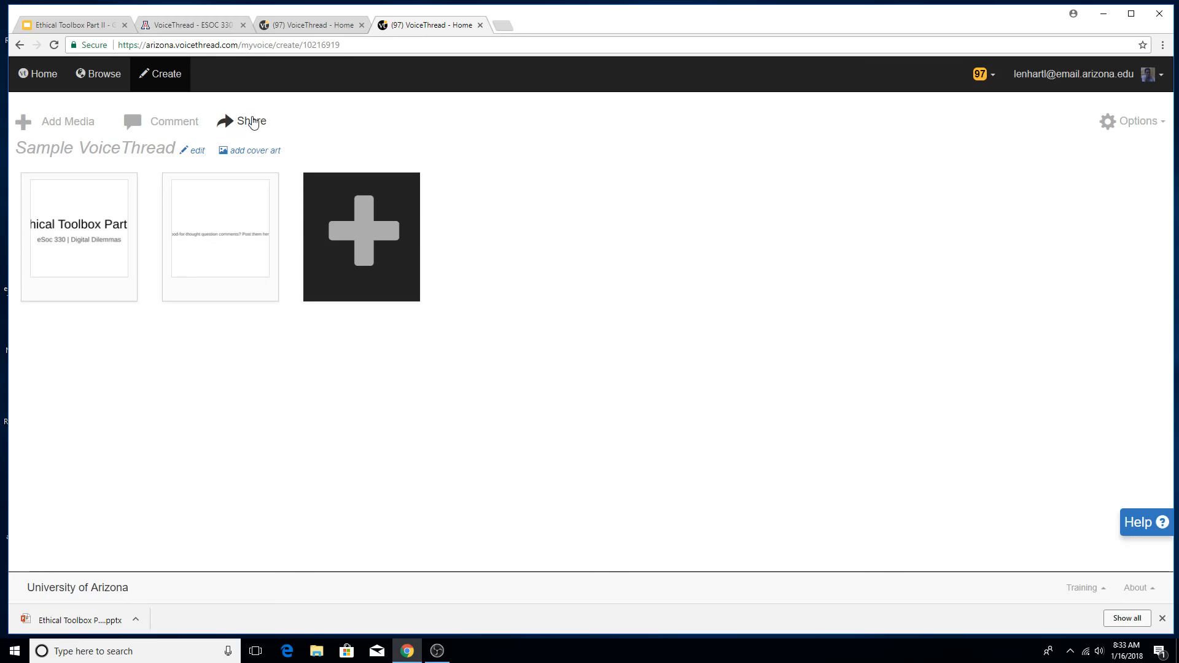
- Share Sample VoiceThread with the ESOC 330 SP18 101 201 group, access-only
left_click(252, 121)
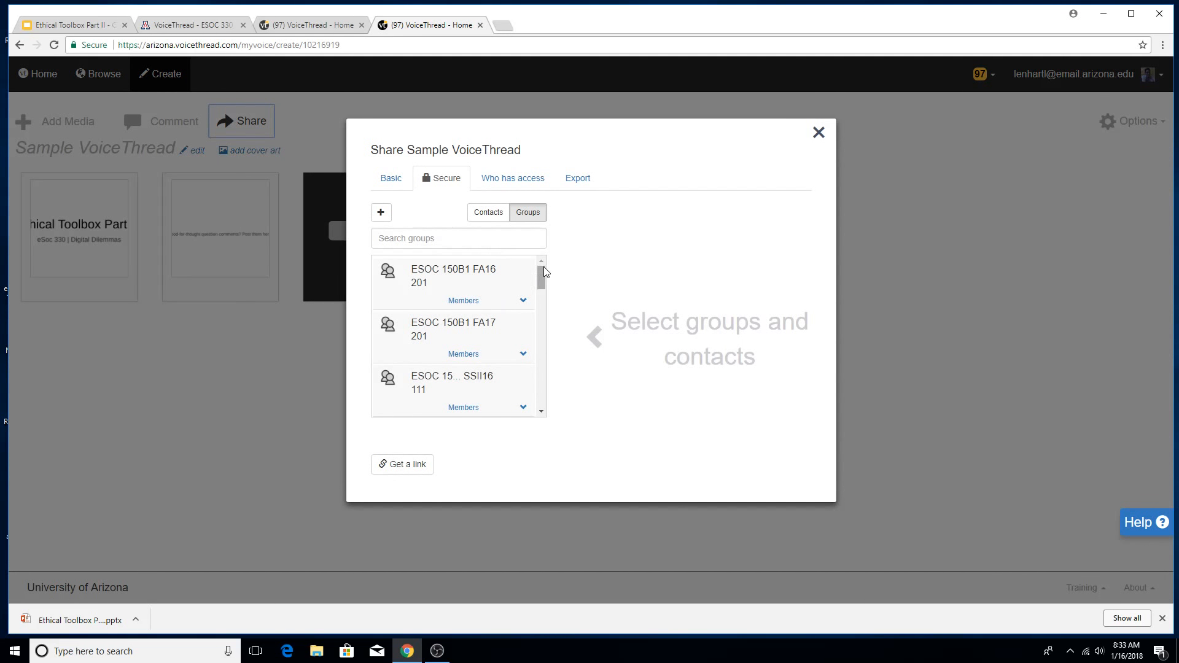
scroll("down", 3)
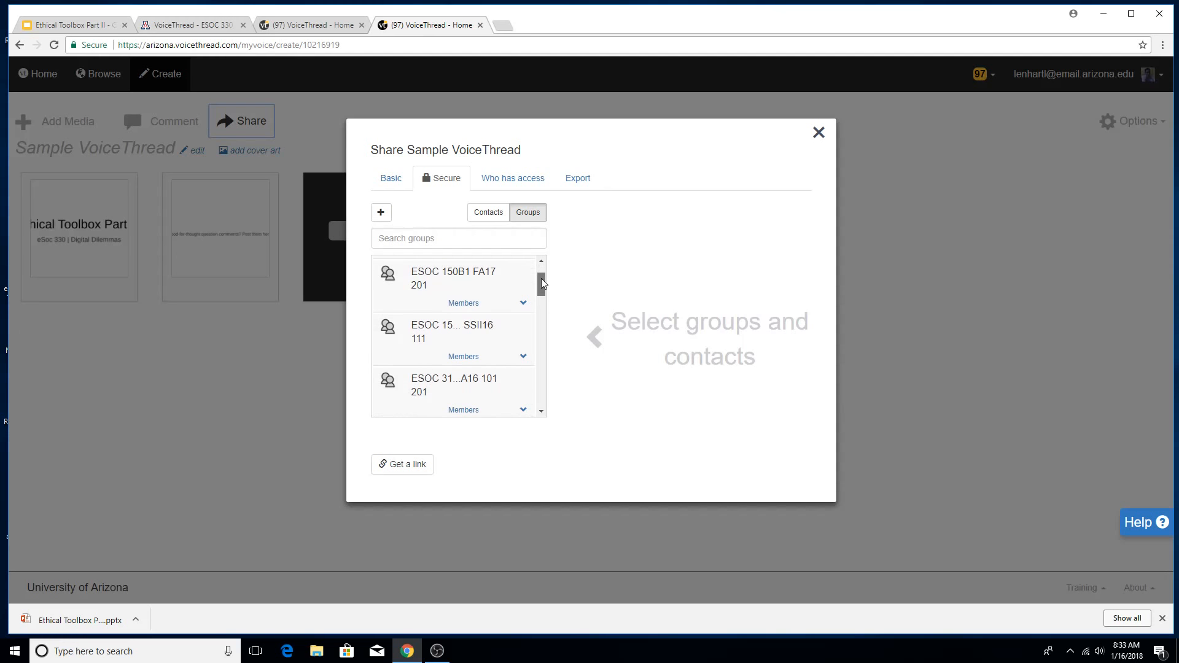
scroll("down", 3)
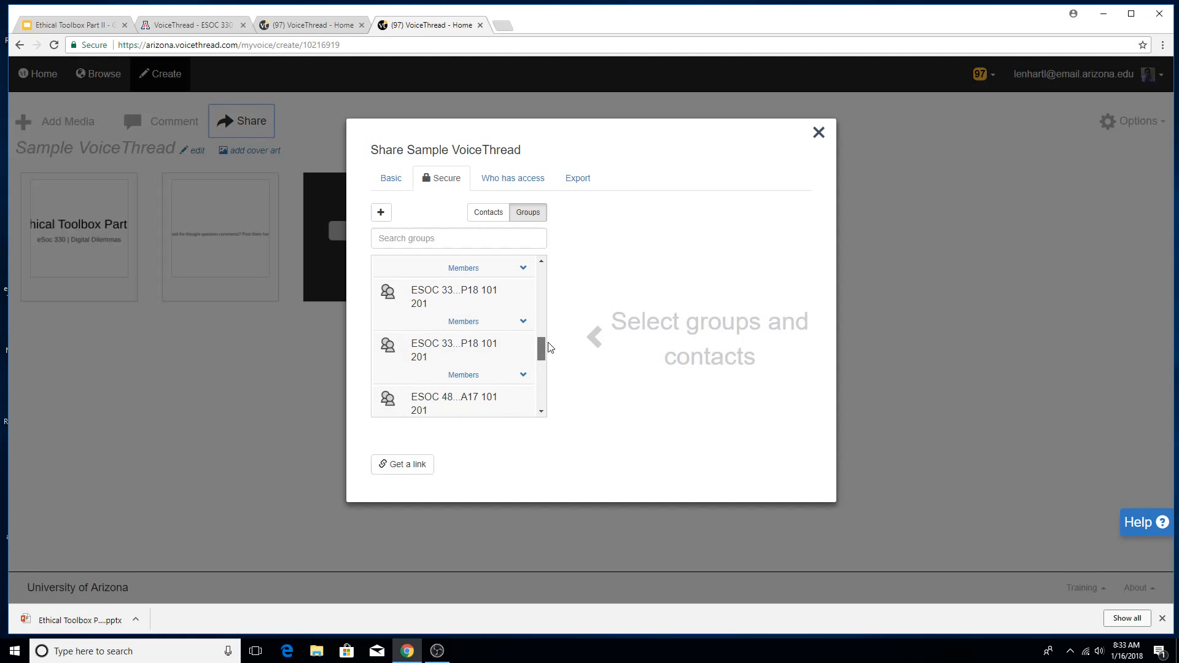
mouse_move(473, 307)
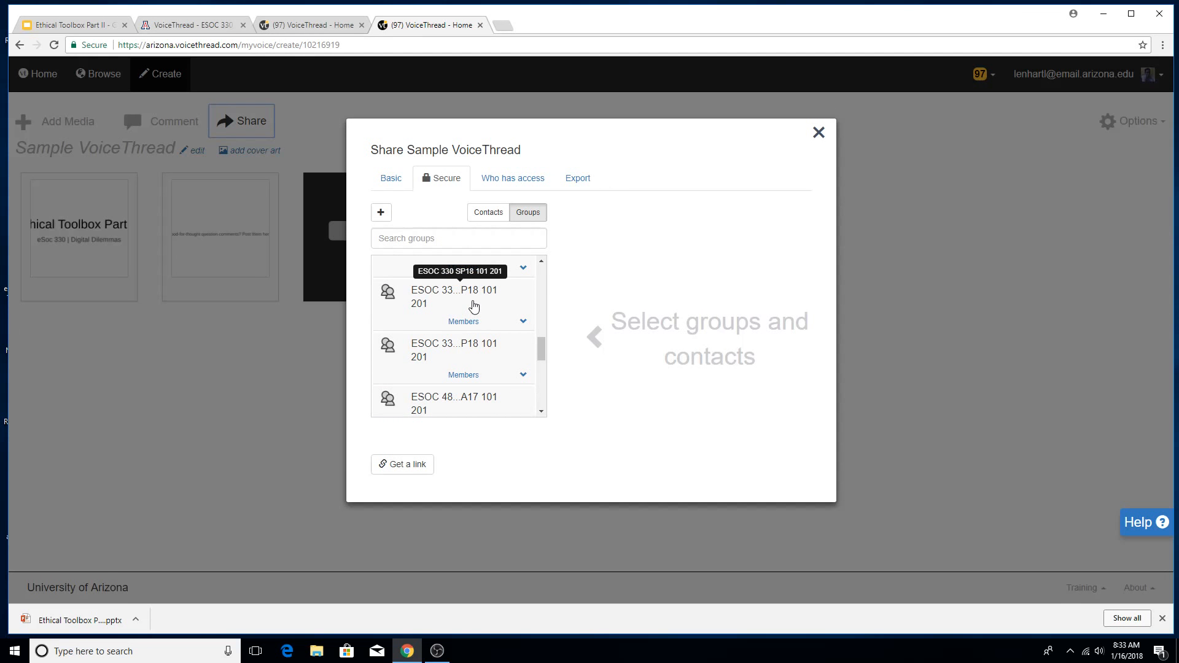
left_click(453, 297)
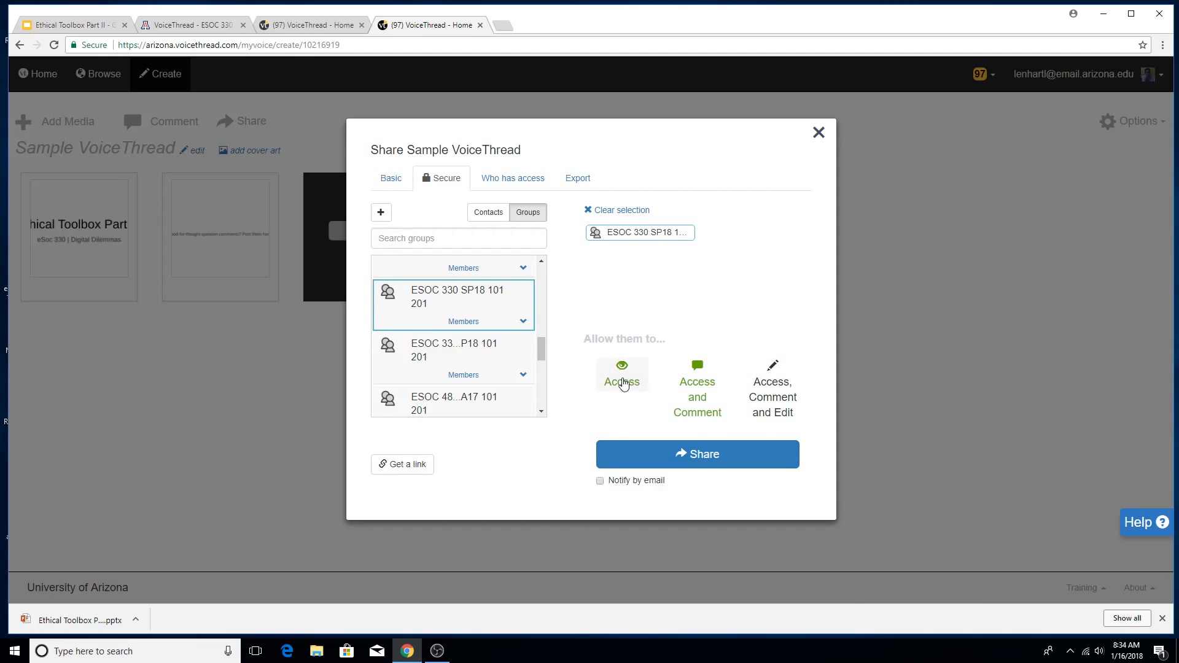
mouse_move(696, 389)
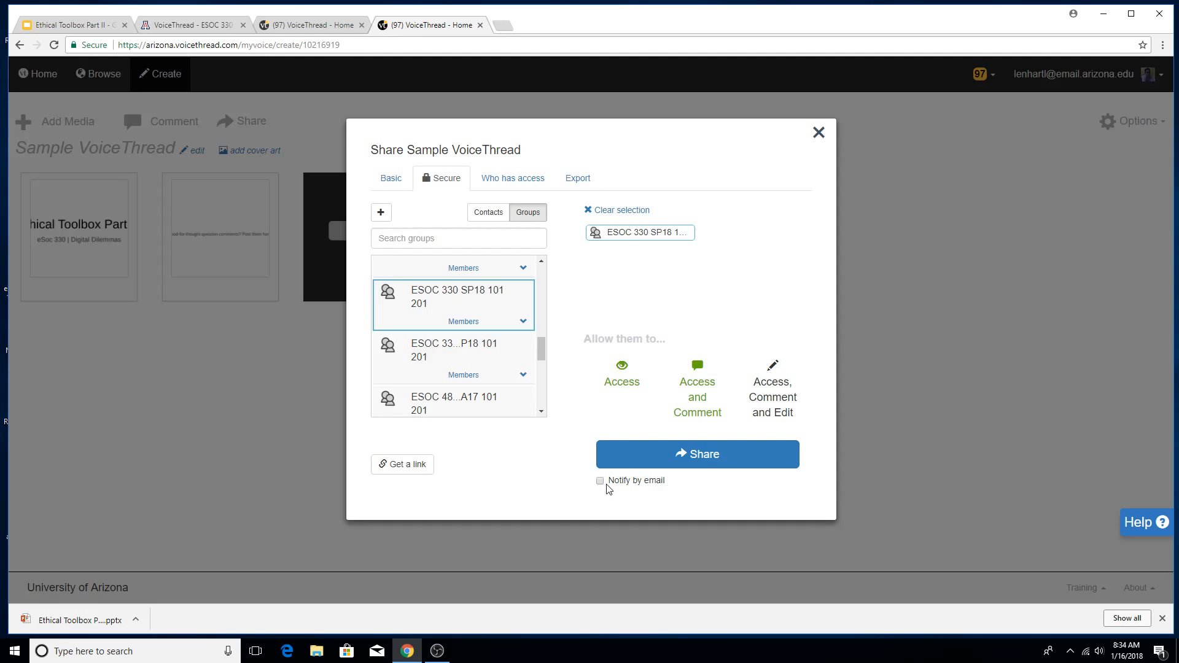
left_click(696, 454)
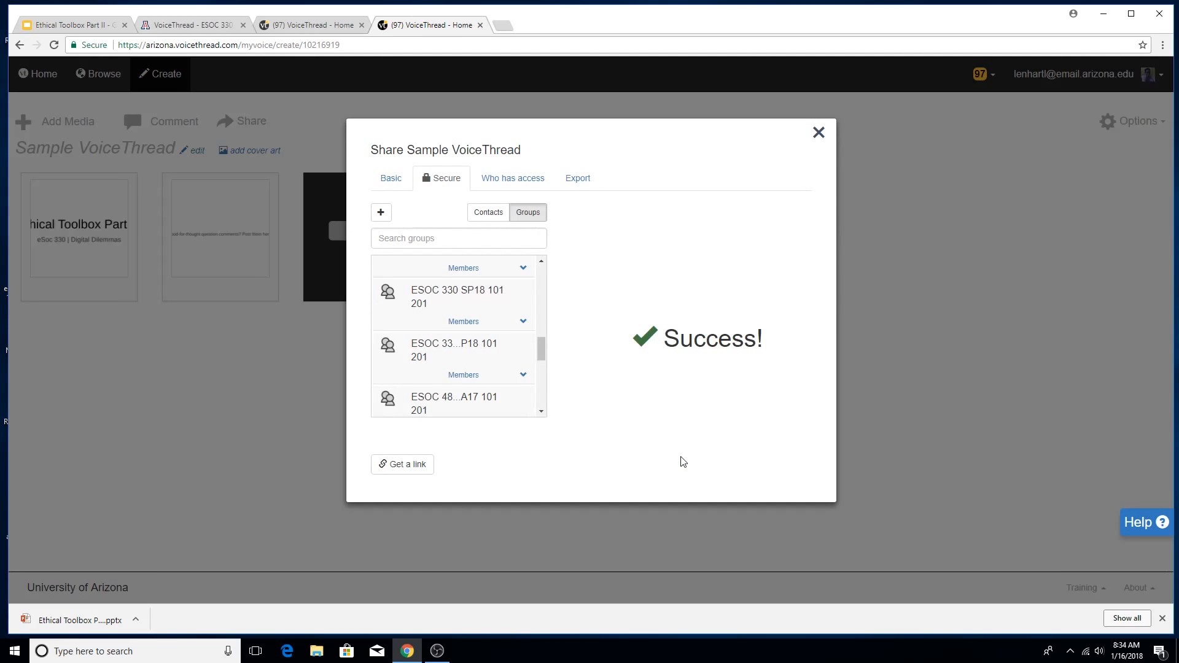
mouse_move(818, 133)
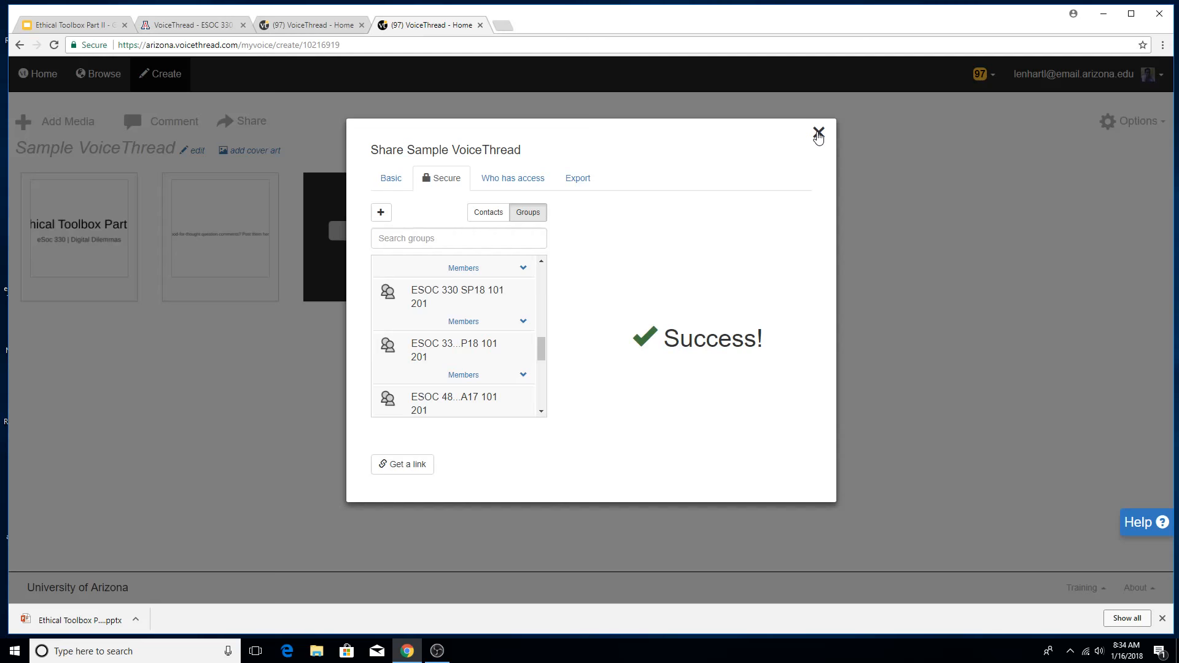
- Close the Share dialog to return to Sample VoiceThread's slides
left_click(817, 131)
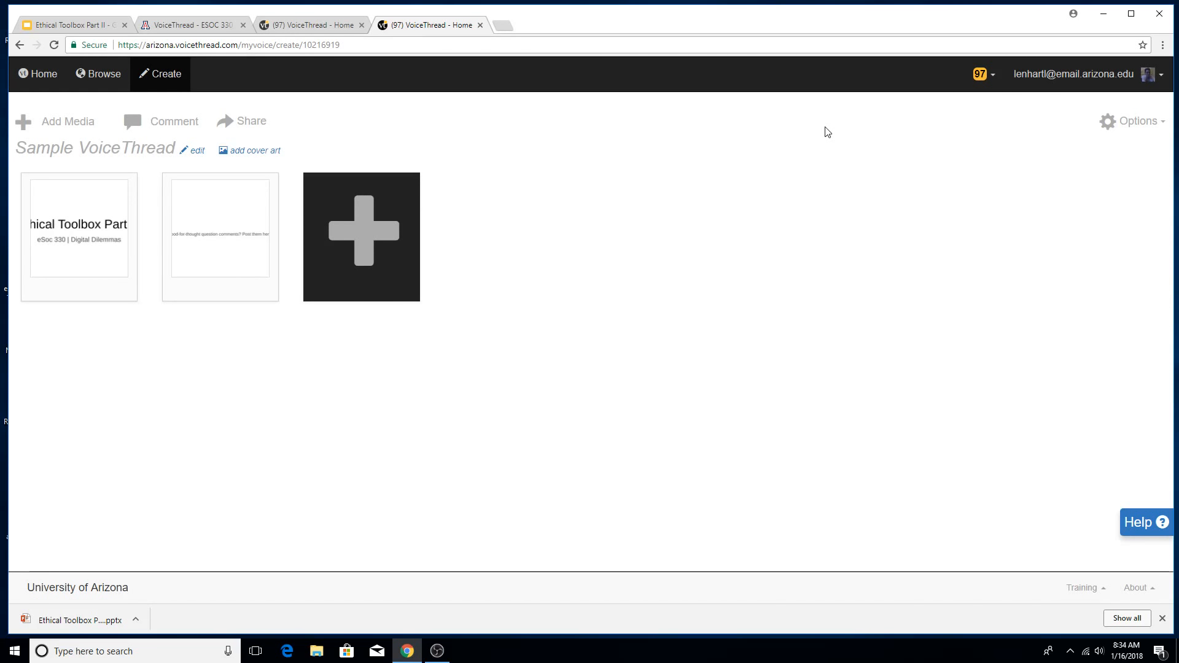
mouse_move(600, 230)
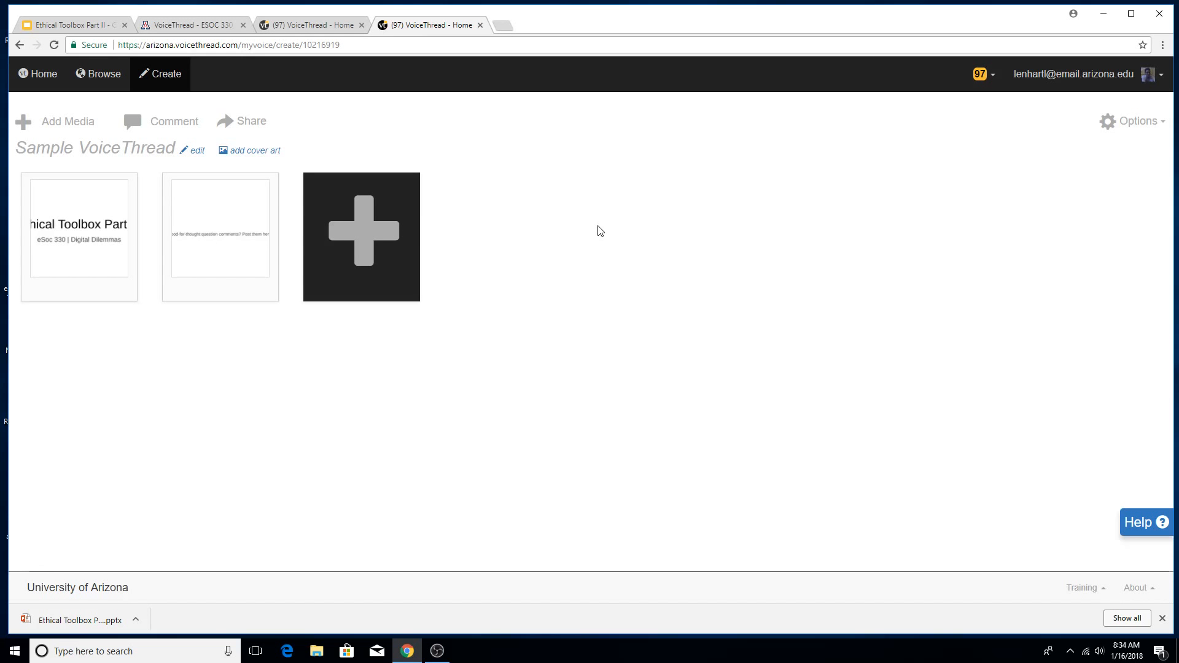
mouse_move(335, 109)
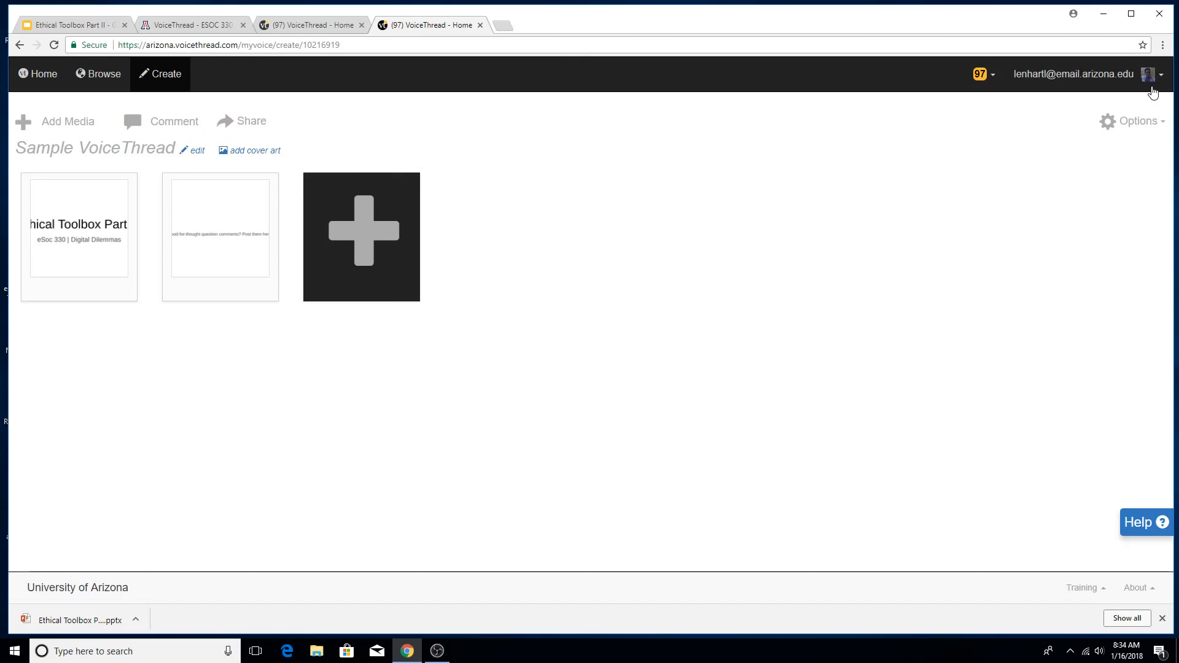
mouse_move(43, 74)
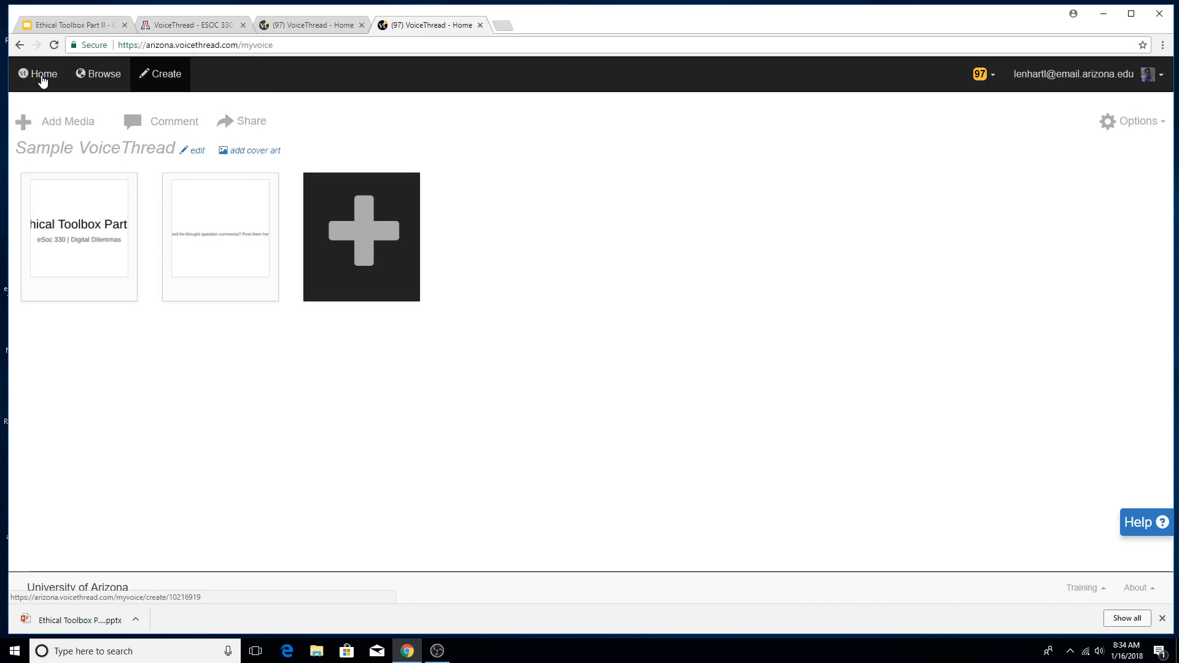
- Return to the My VoiceThreads library showing Sample VoiceThread first
left_click(37, 74)
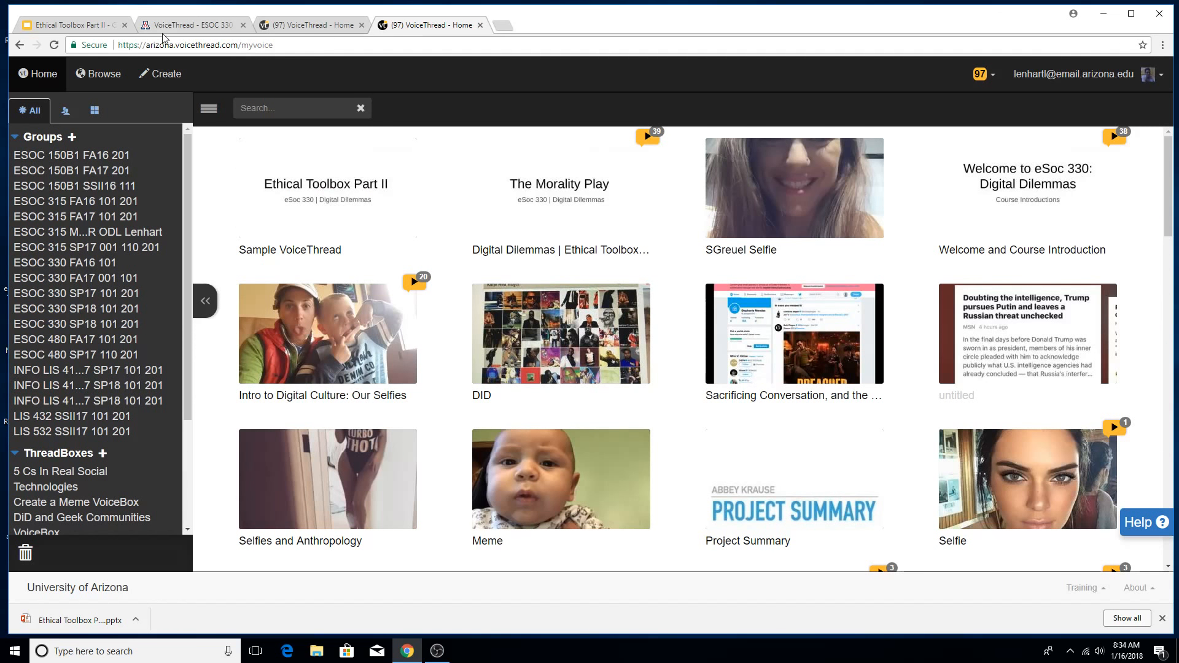
- Back in D2L, scroll the January 16th module to the Ethical Toolbox Part II ThreadBox
left_click(188, 24)
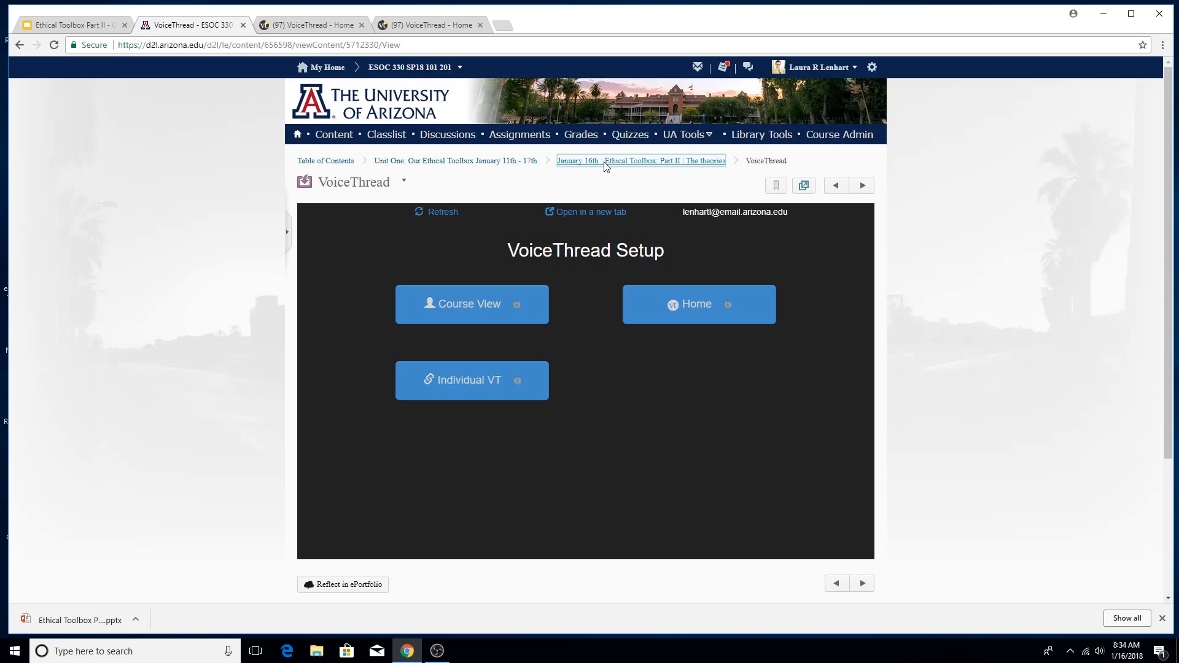
mouse_move(539, 193)
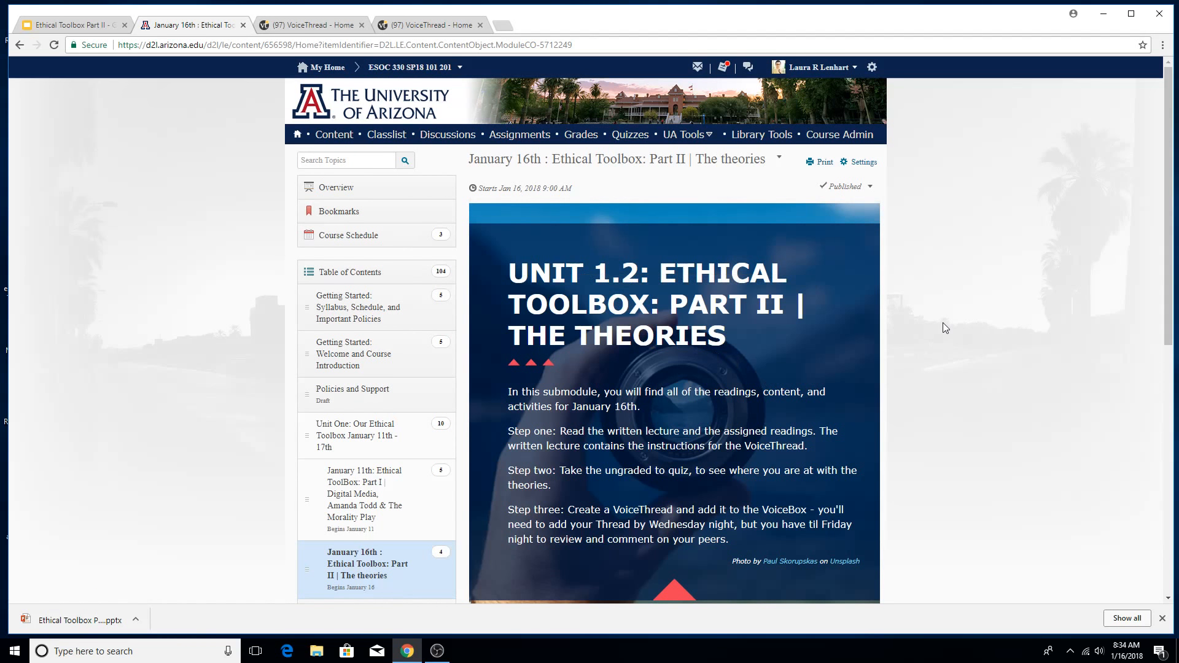
scroll("down", 3)
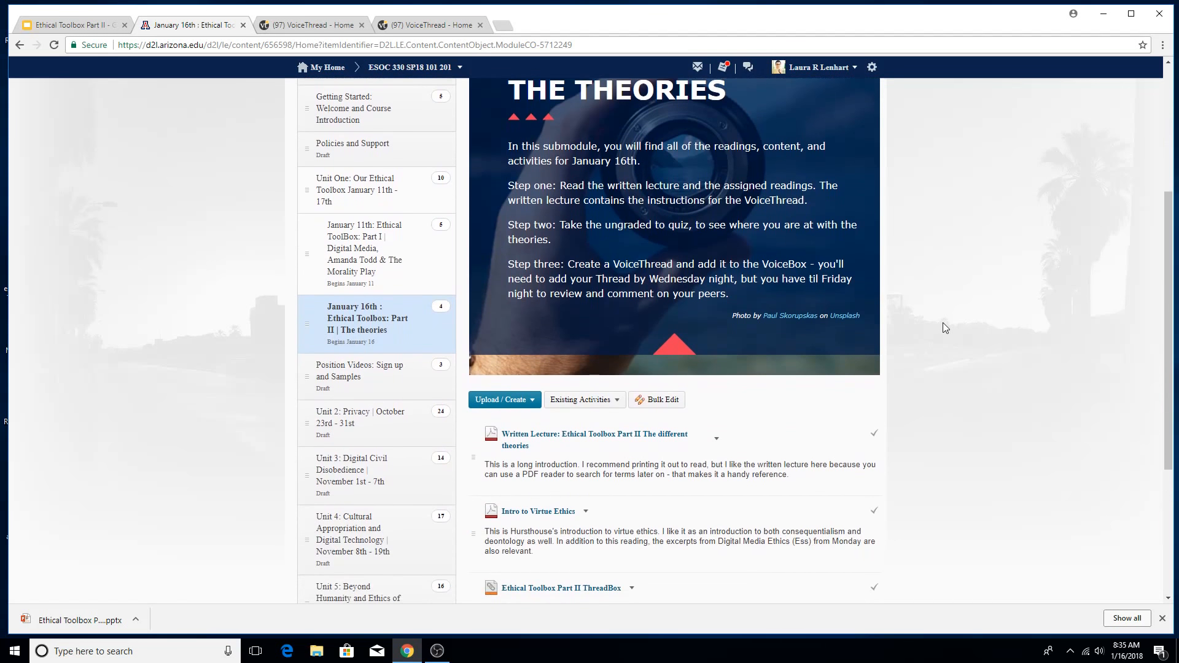
scroll("down", 3)
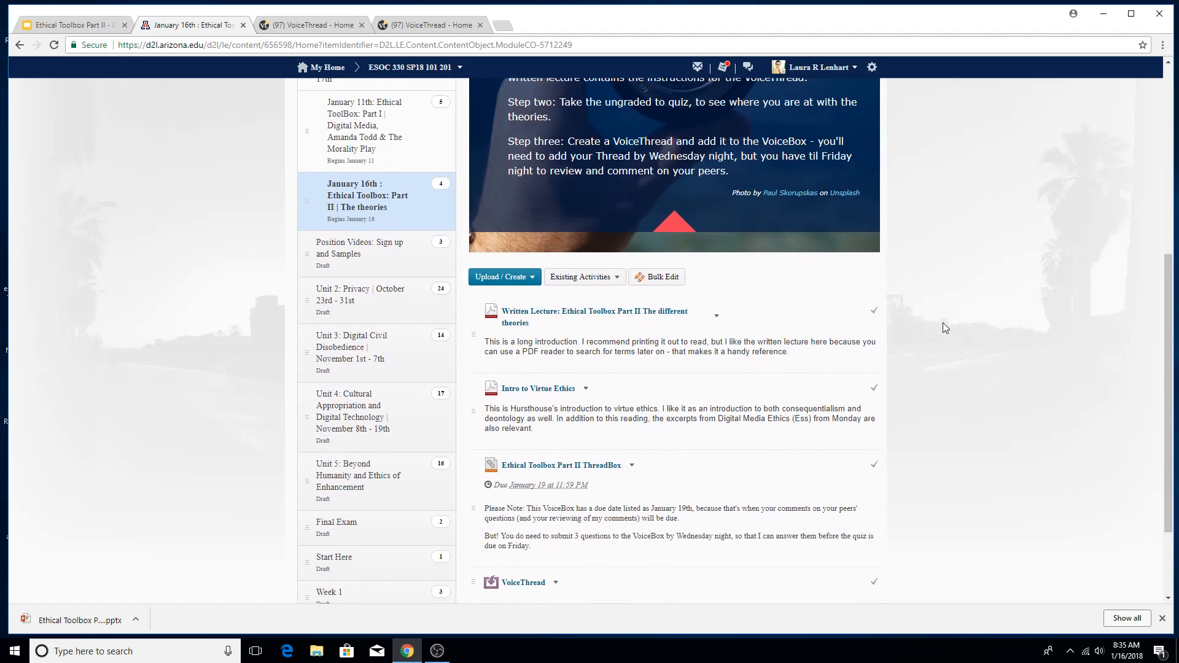
scroll("down", 3)
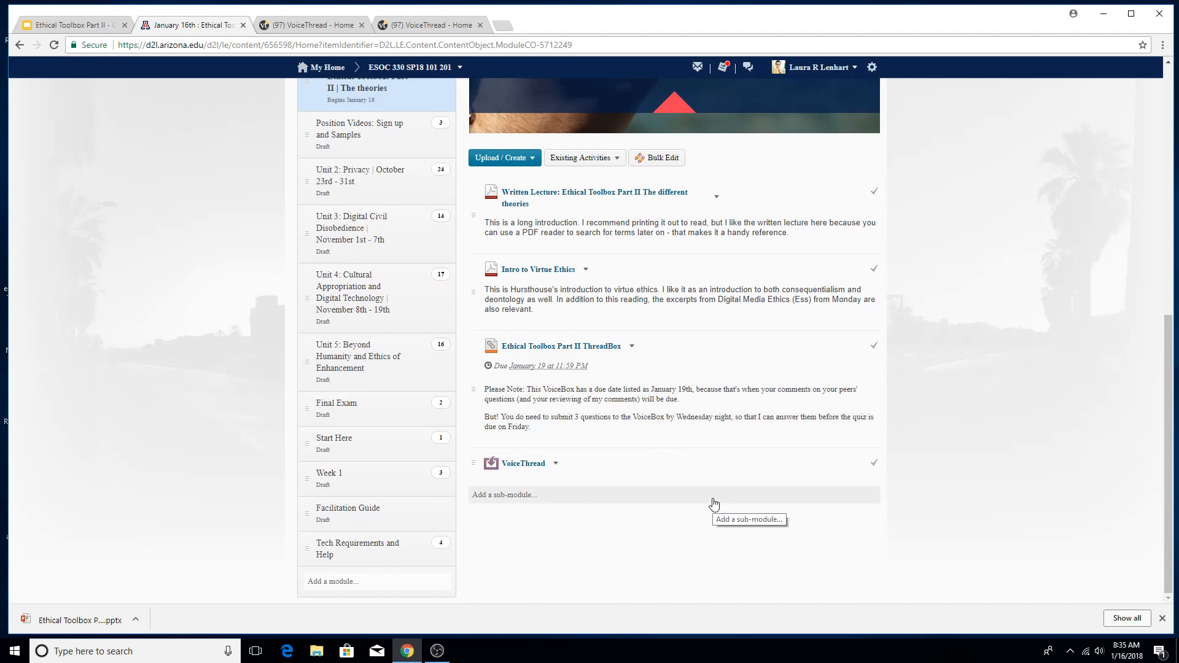
mouse_move(650, 460)
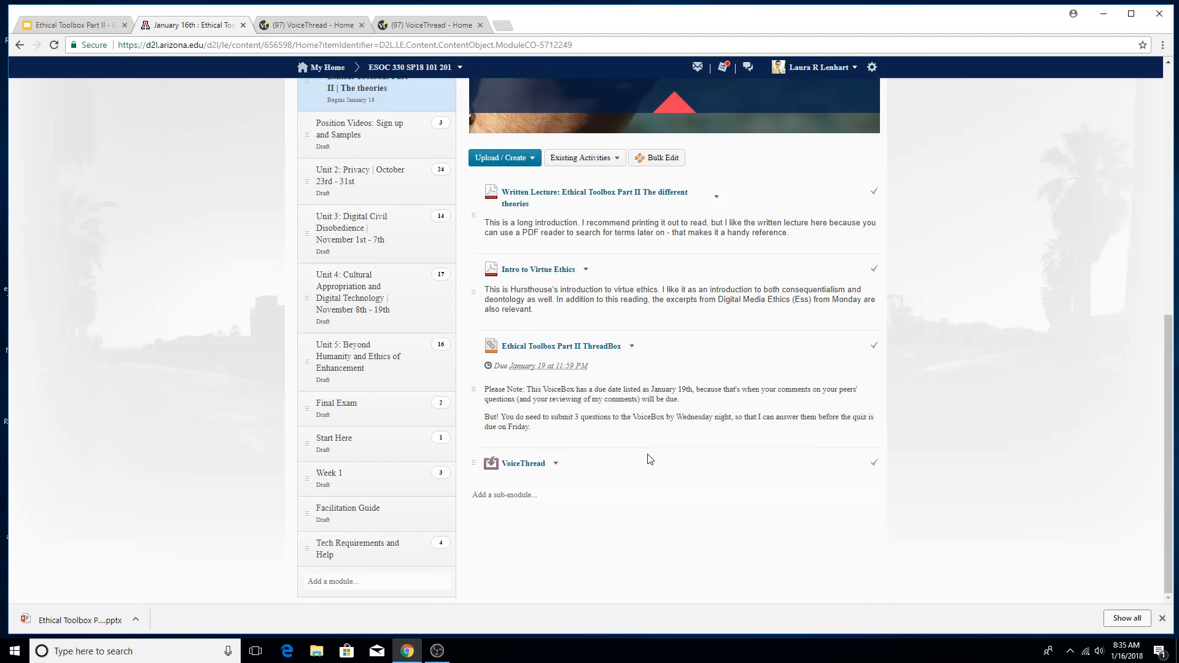
mouse_move(560, 346)
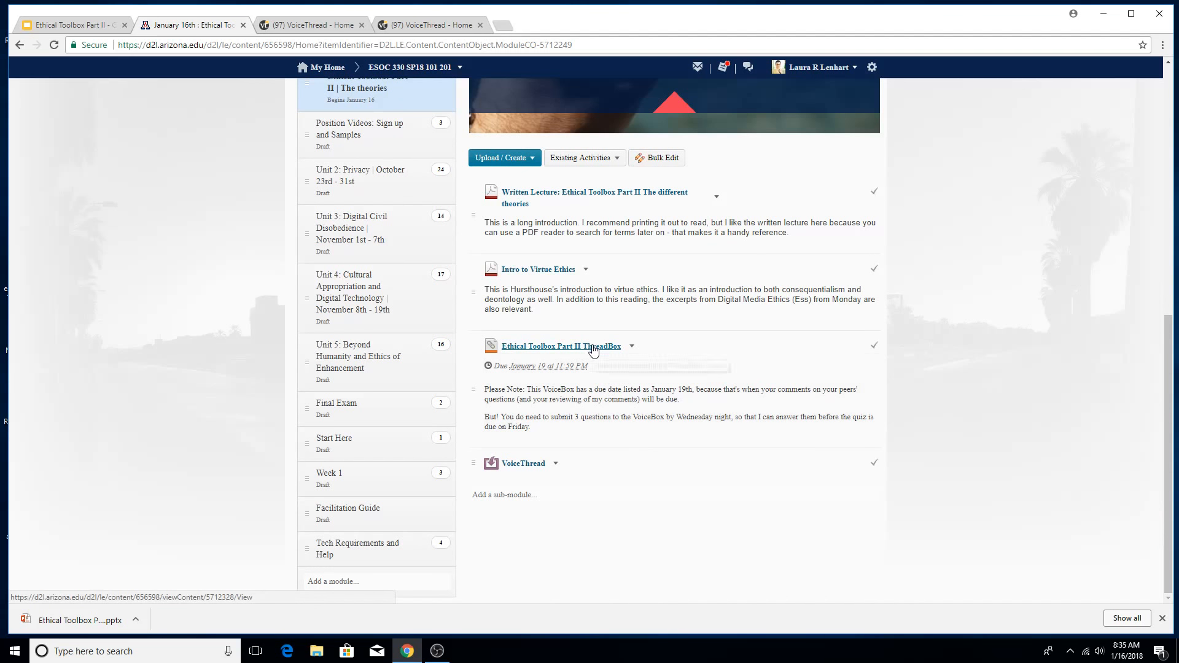
- Submit Sample VoiceThread from my own threads to the Ethical Toolbox Part II ThreadBox
left_click(559, 346)
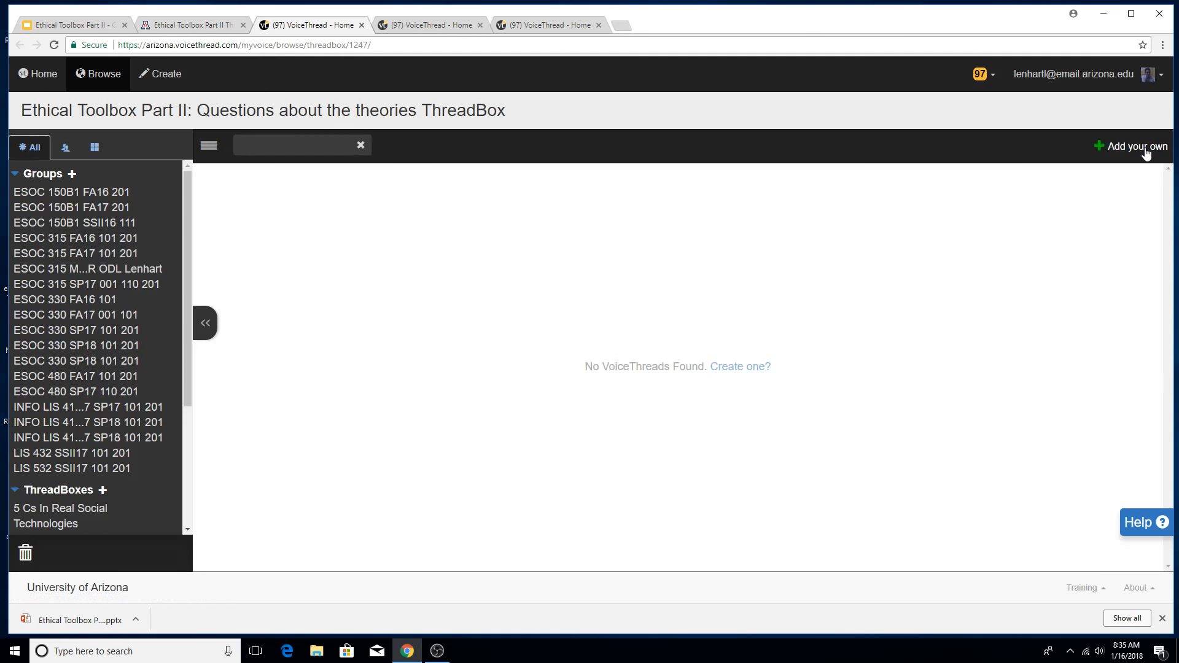
left_click(1136, 146)
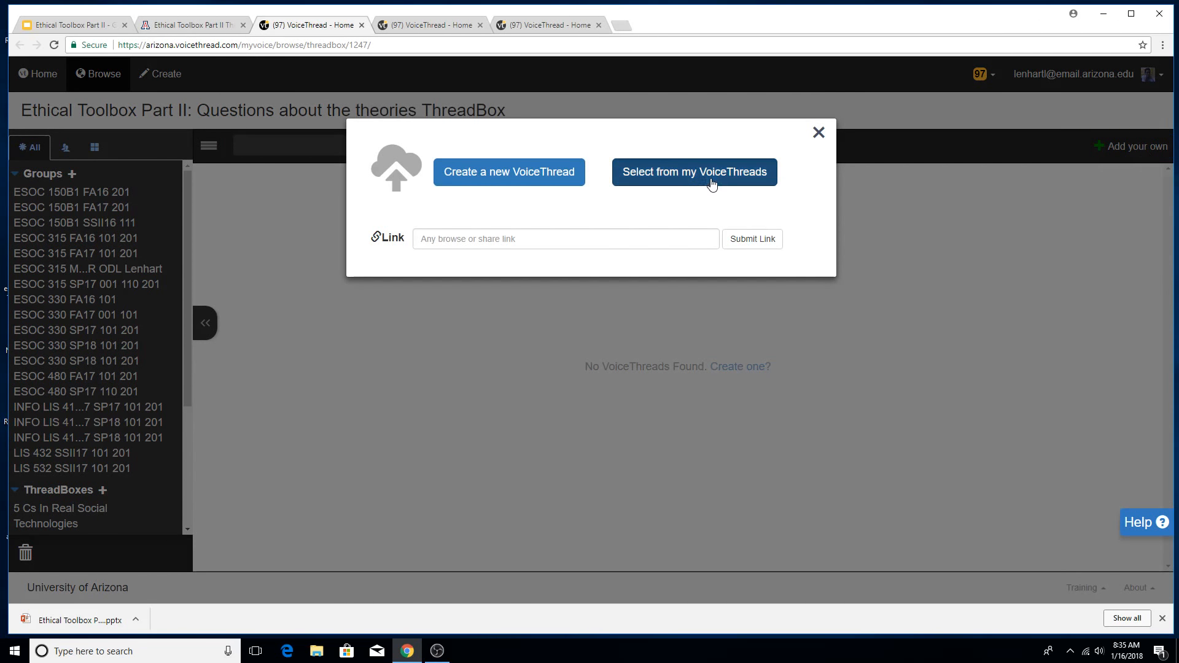
left_click(693, 172)
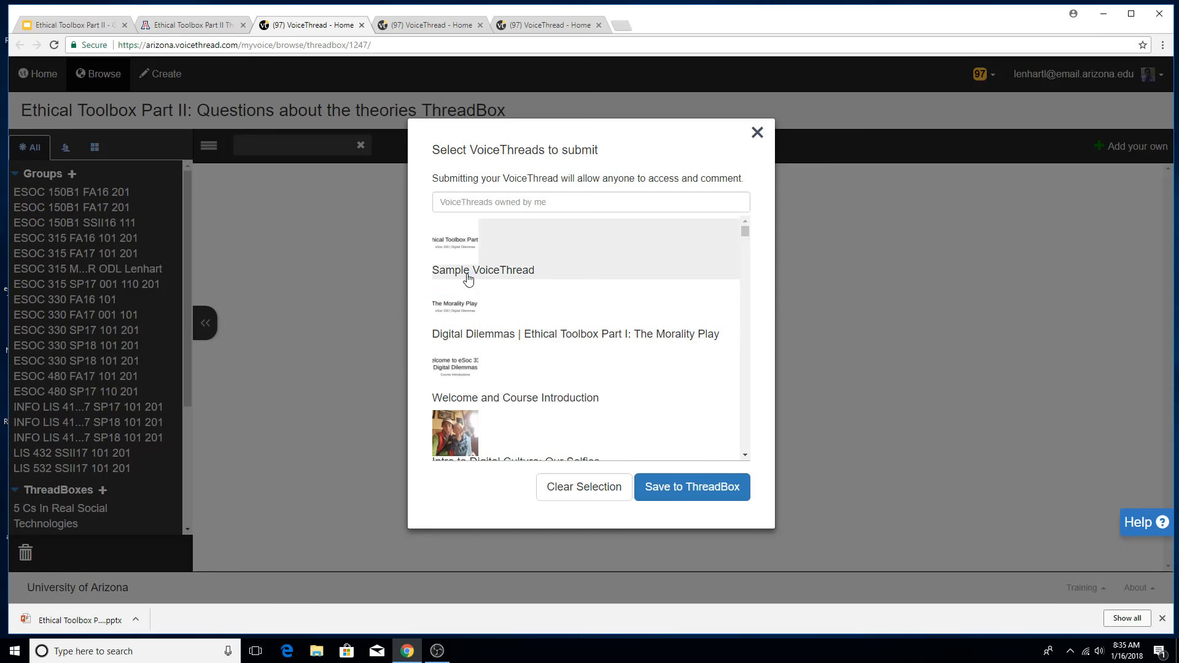
left_click(483, 271)
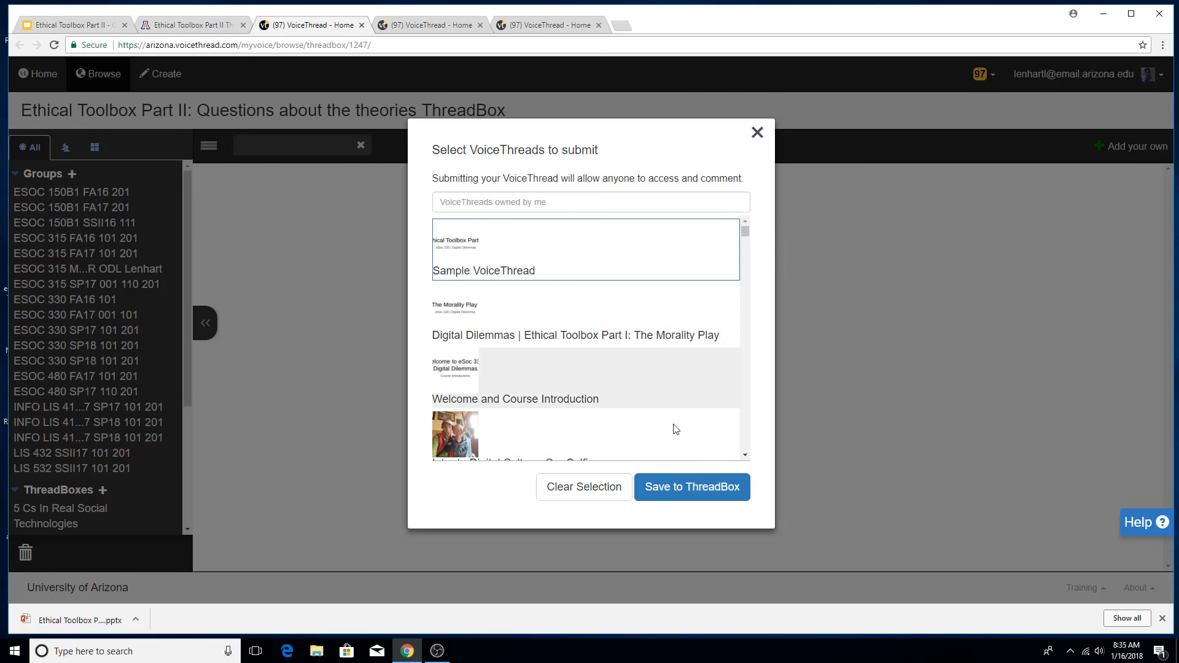
left_click(691, 486)
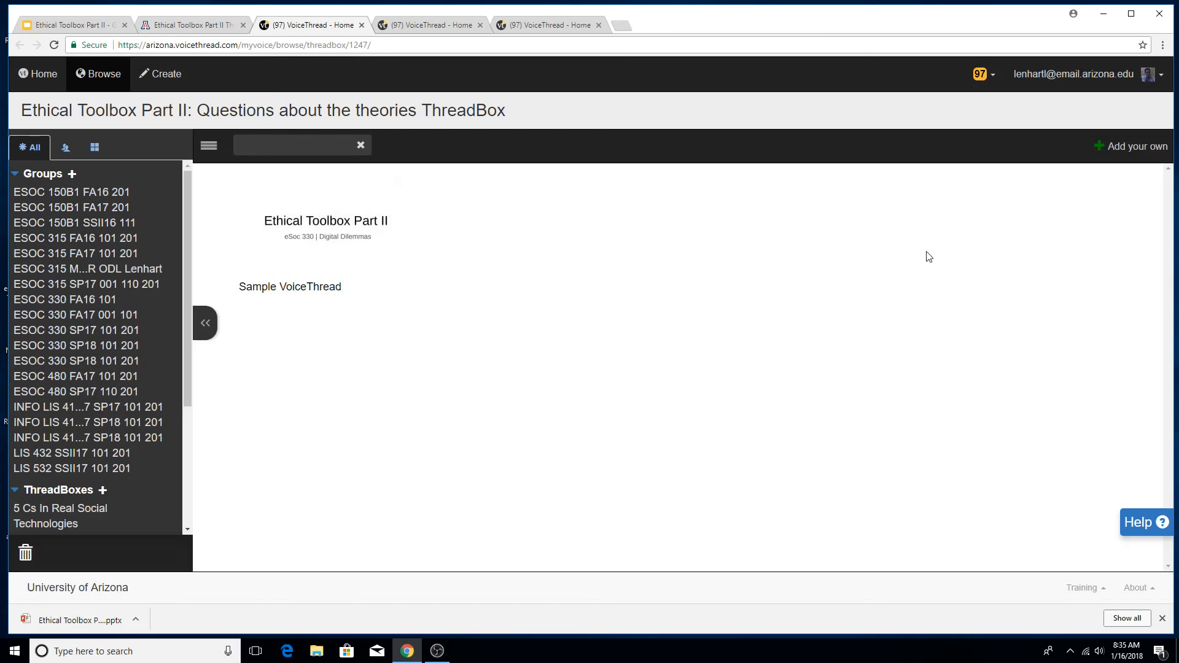
mouse_move(933, 346)
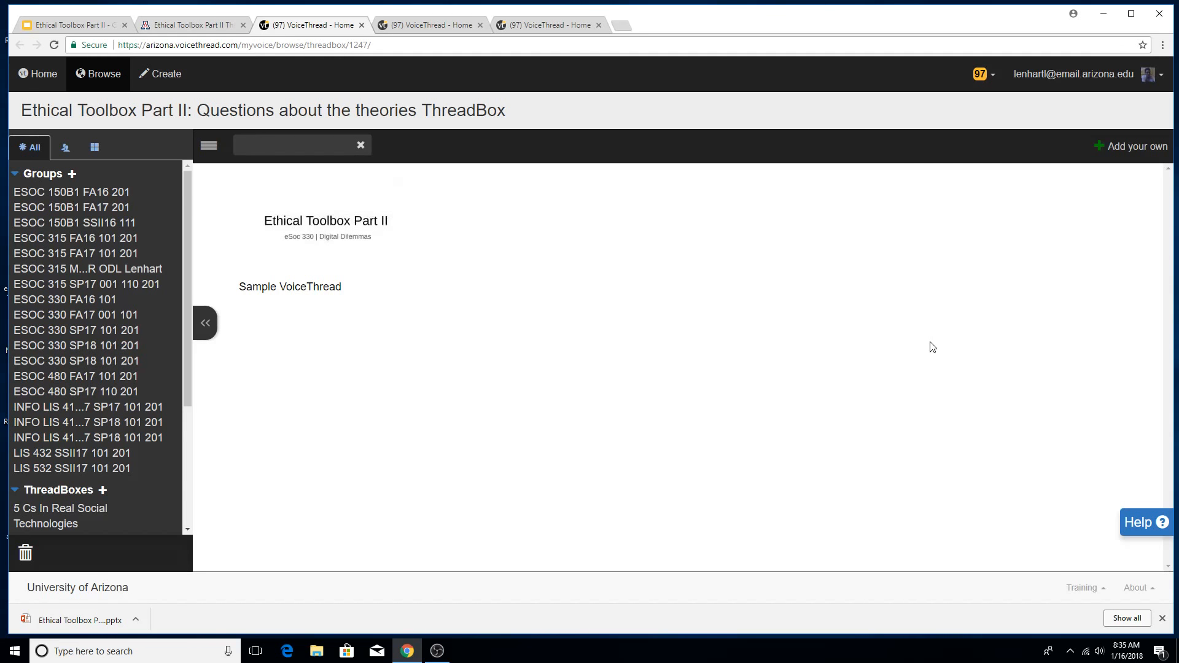
mouse_move(547, 288)
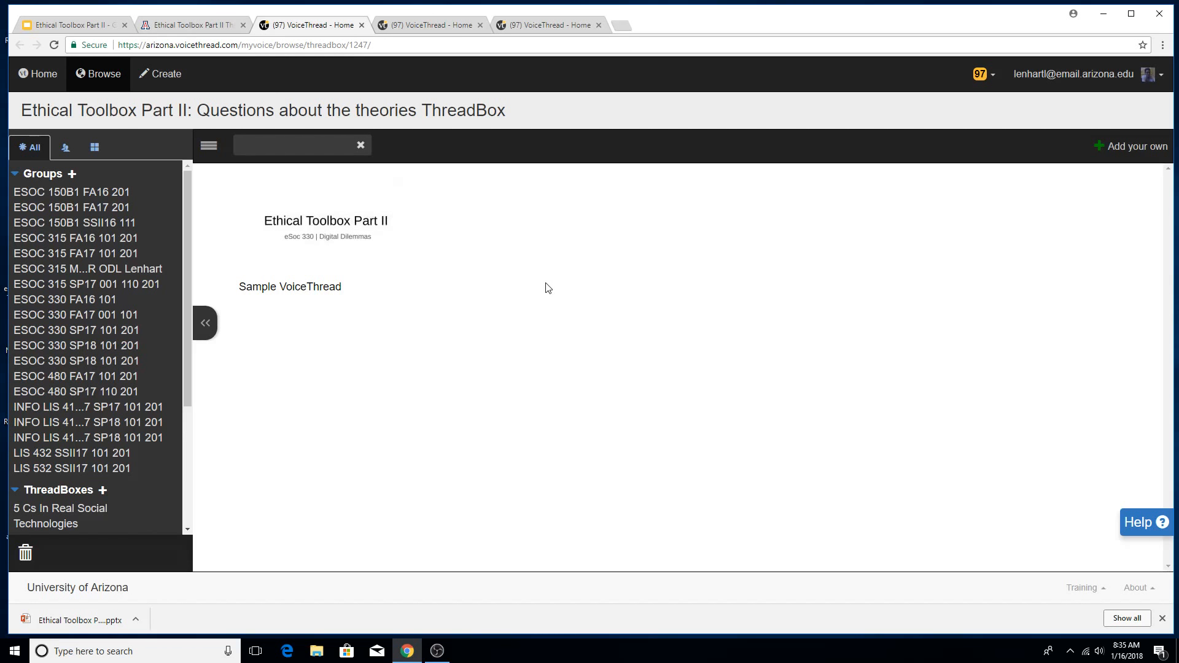
mouse_move(675, 227)
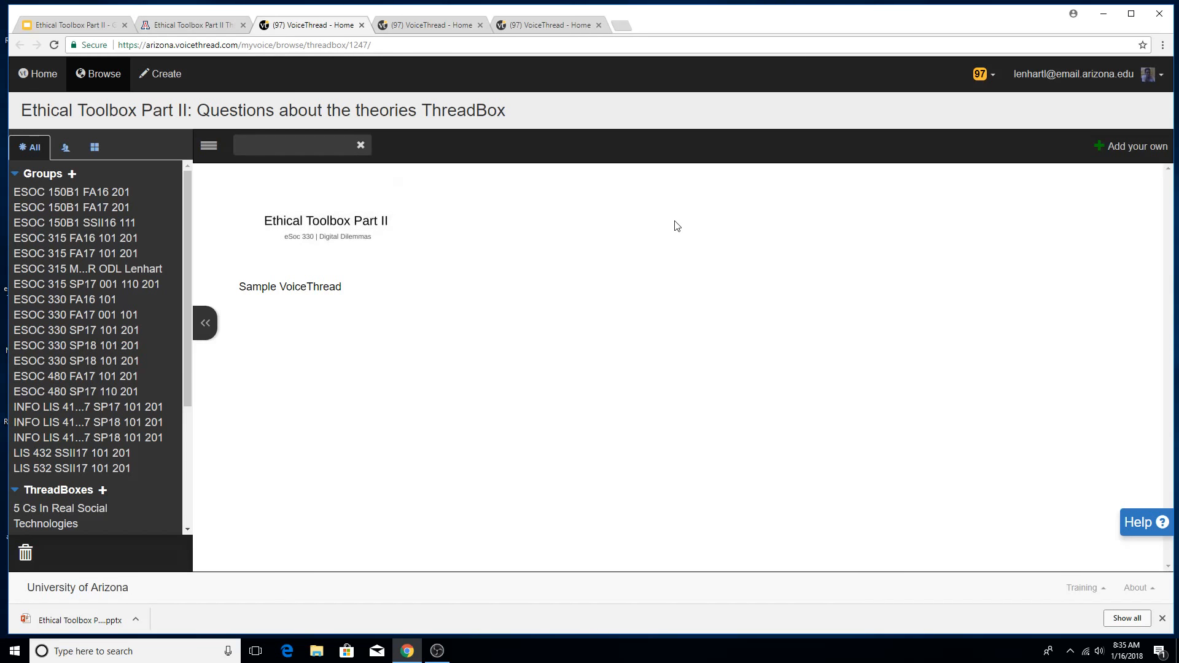
mouse_move(429, 164)
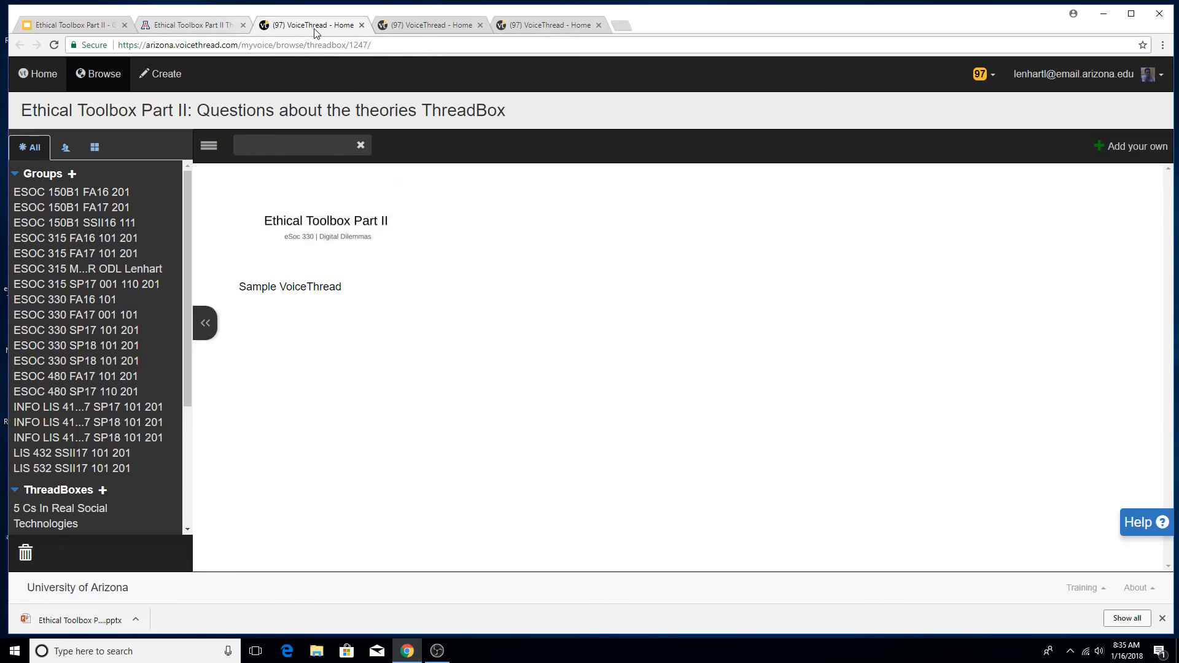
mouse_move(328, 64)
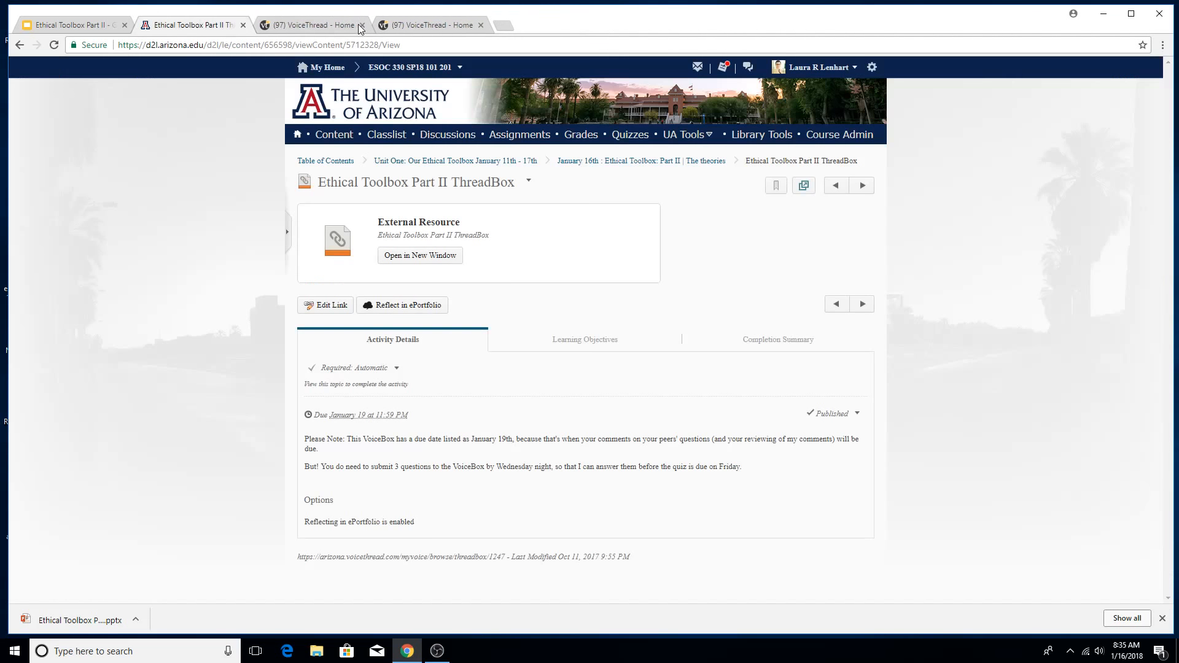
- Close leftover tabs and reopen the ThreadBox from the January 16th module to verify
left_click(354, 25)
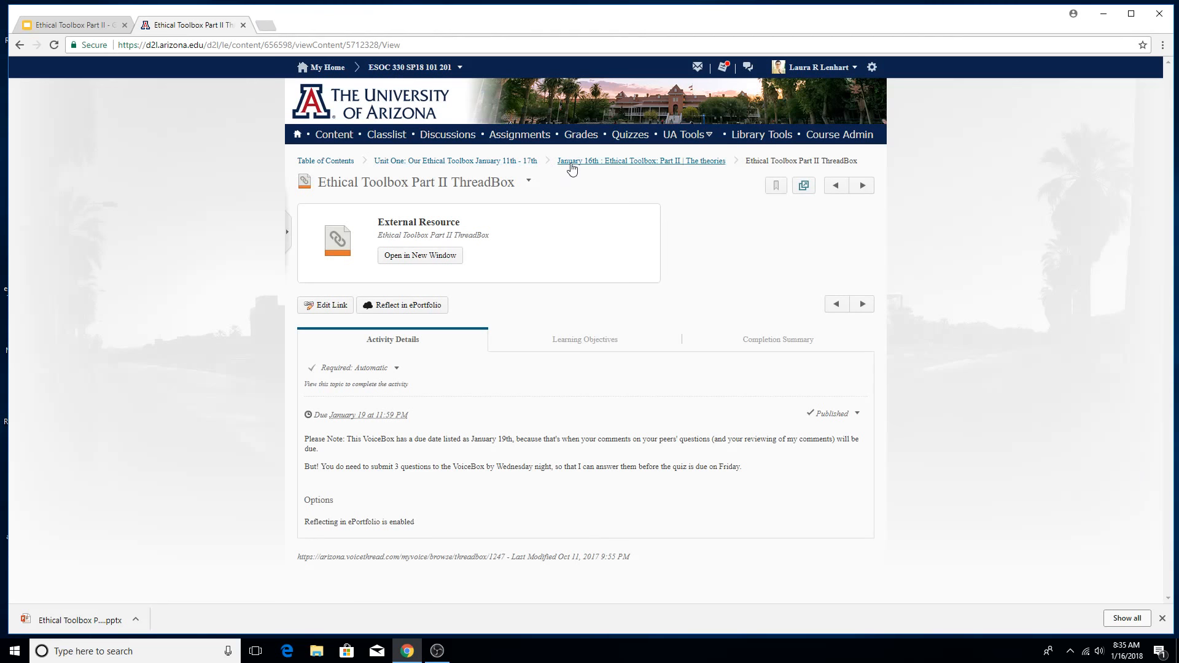
left_click(641, 161)
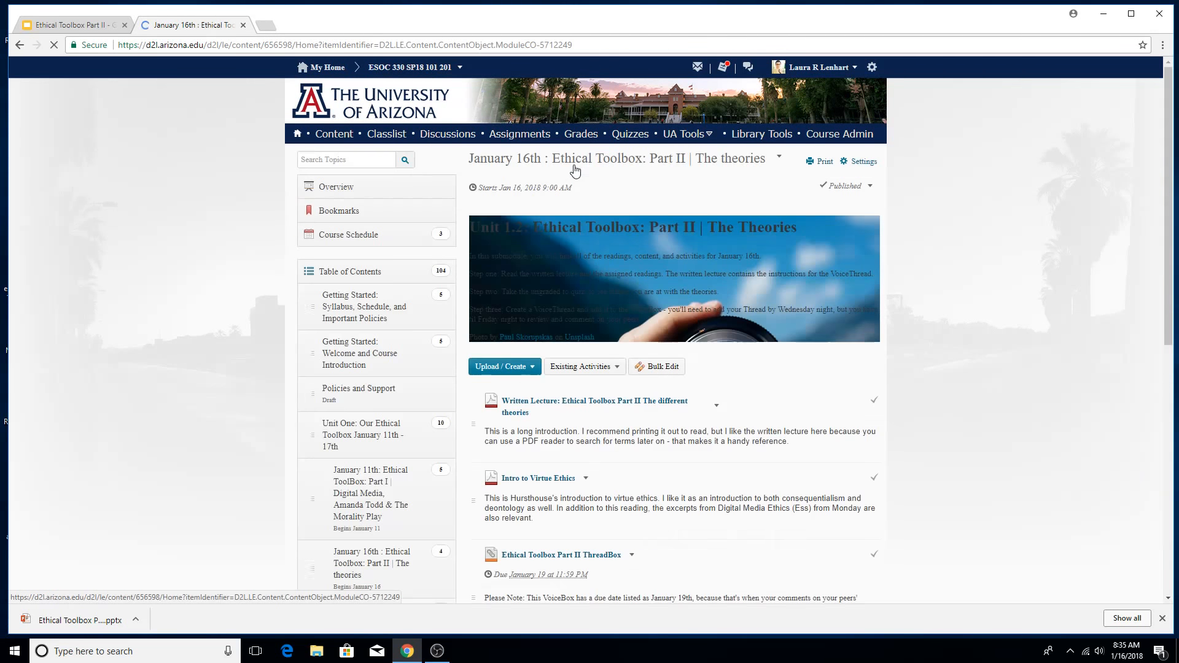
scroll("down", 3)
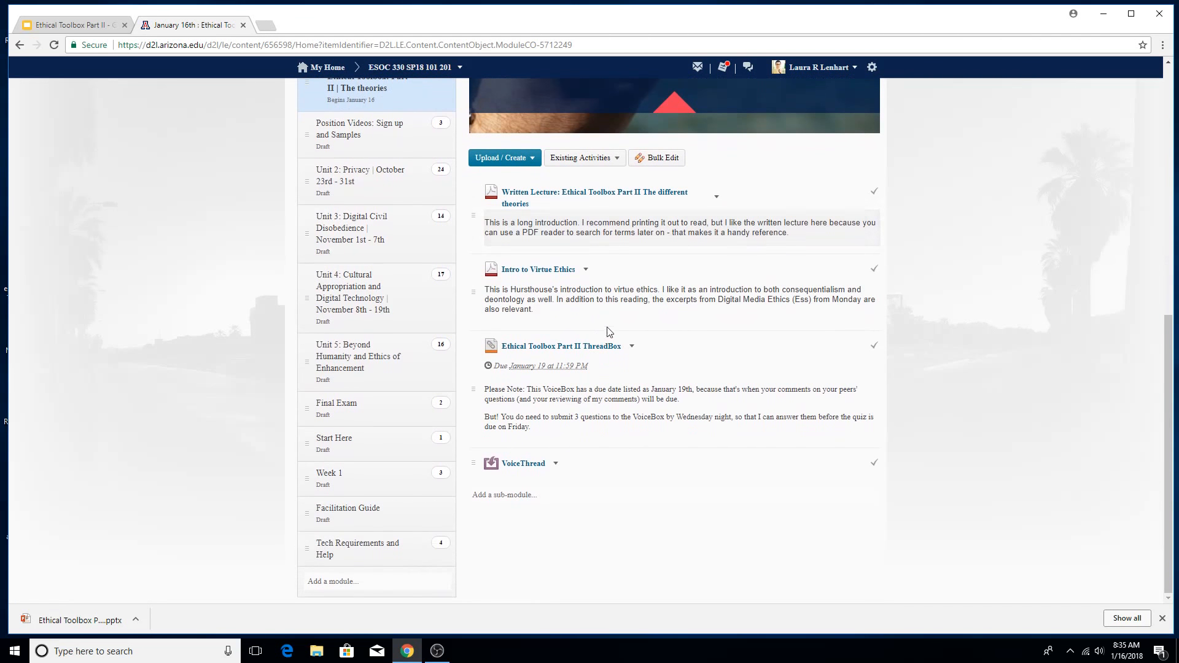
mouse_move(540, 345)
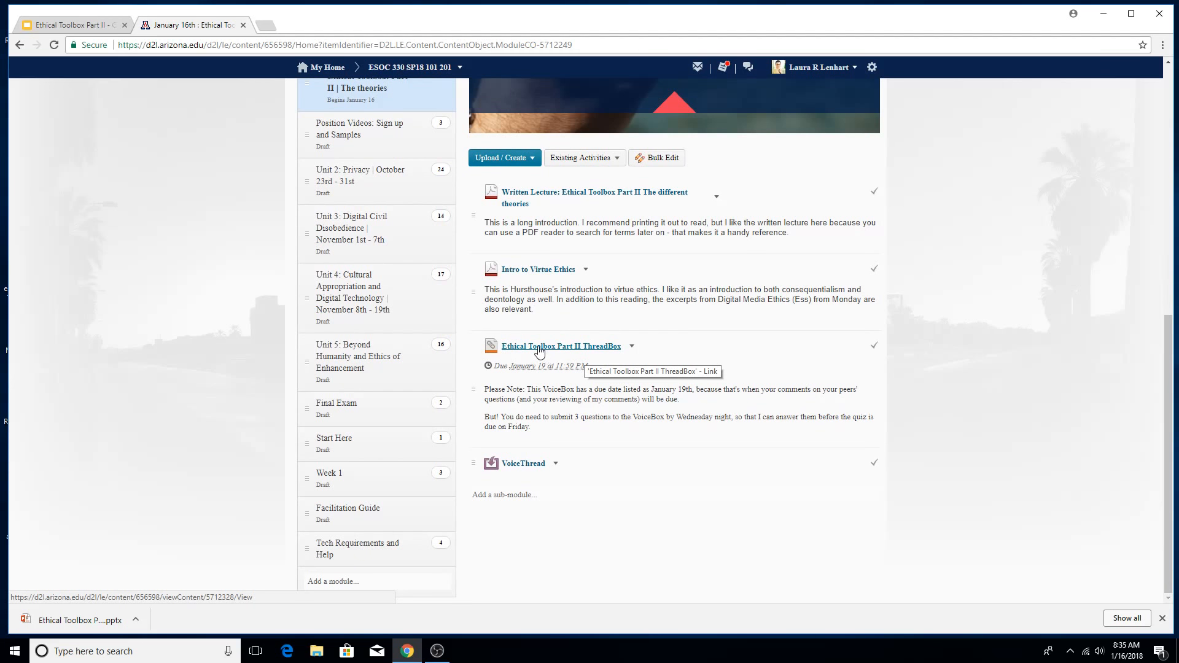
left_click(561, 346)
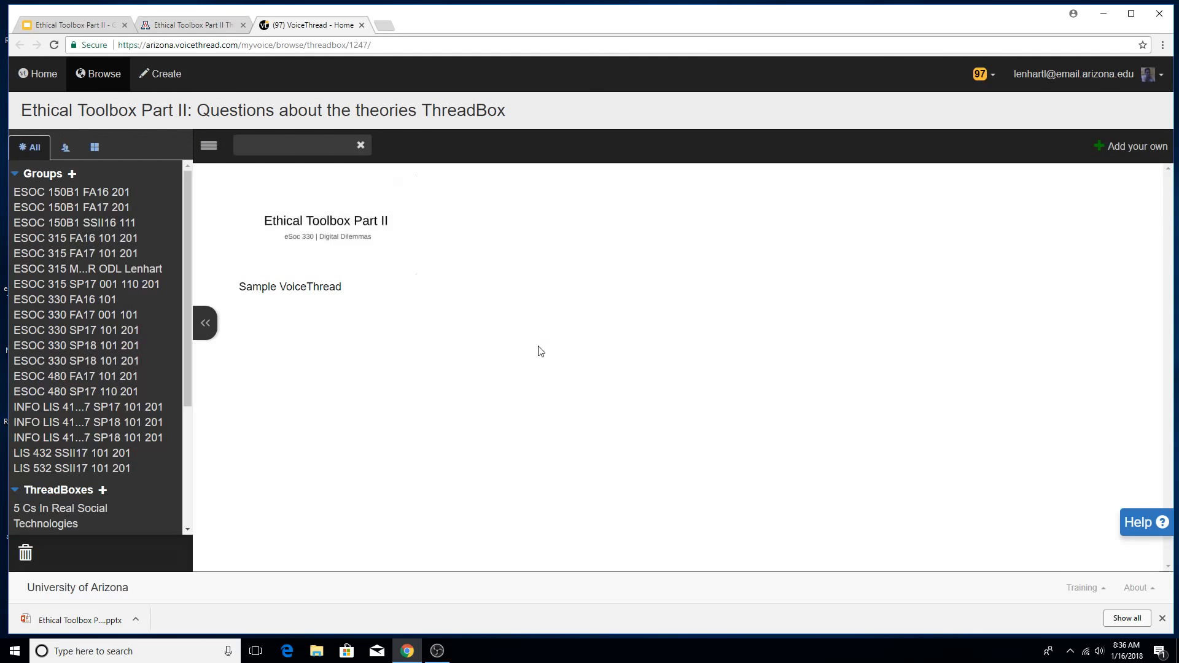
mouse_move(339, 321)
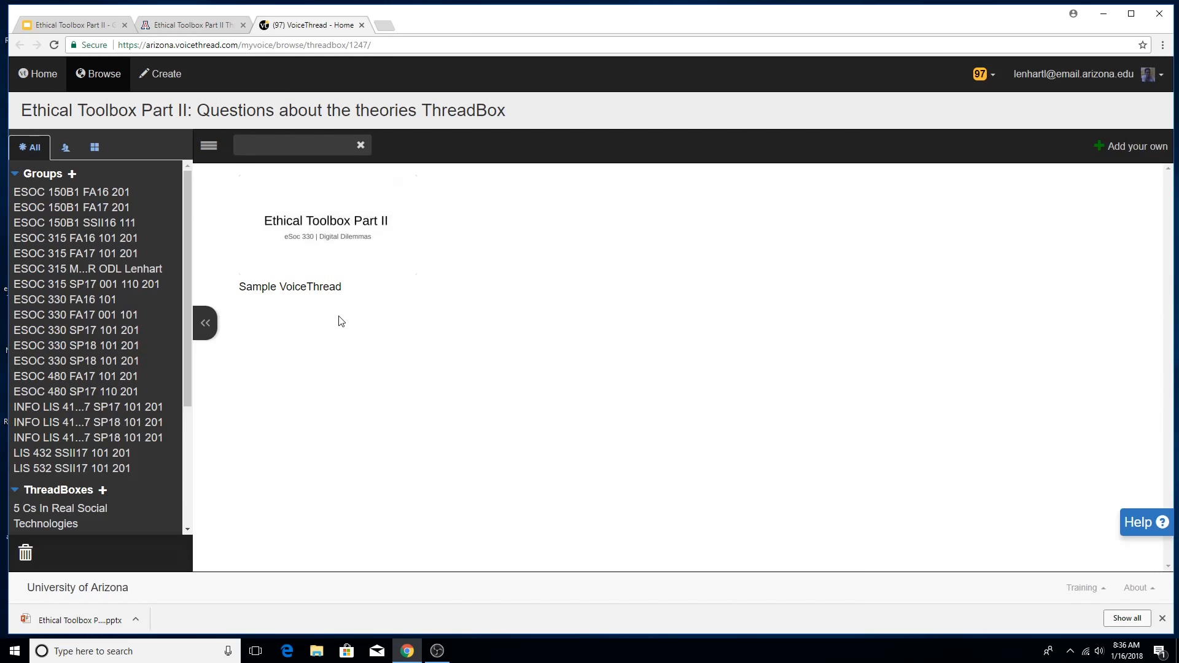
mouse_move(345, 331)
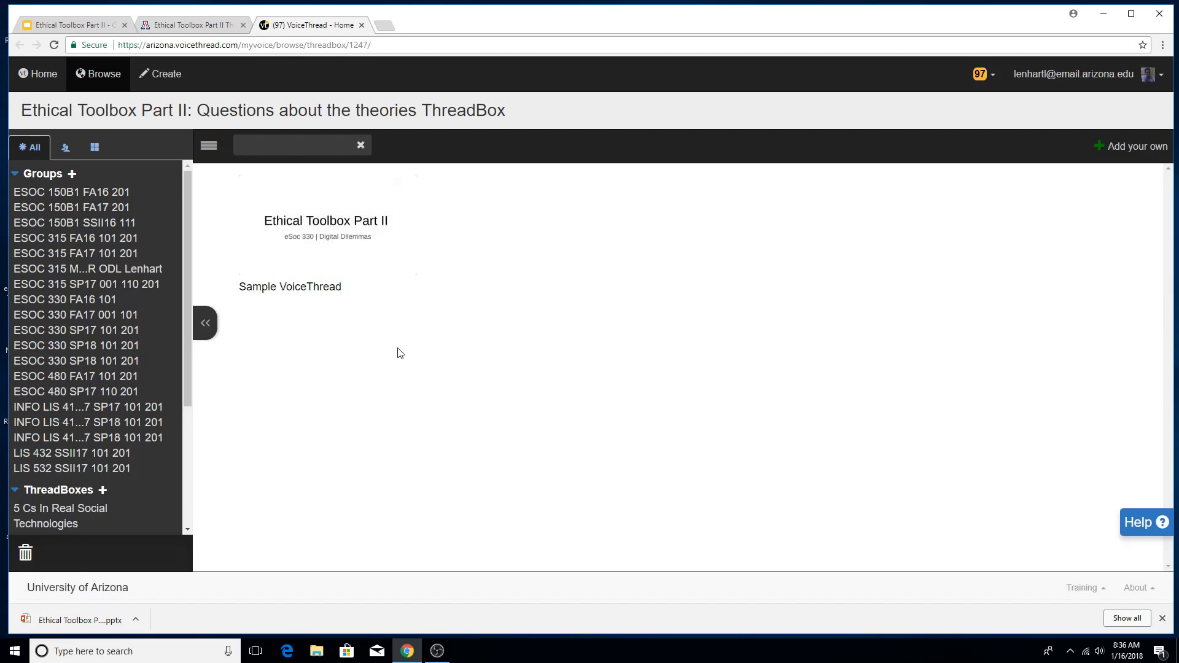
mouse_move(432, 256)
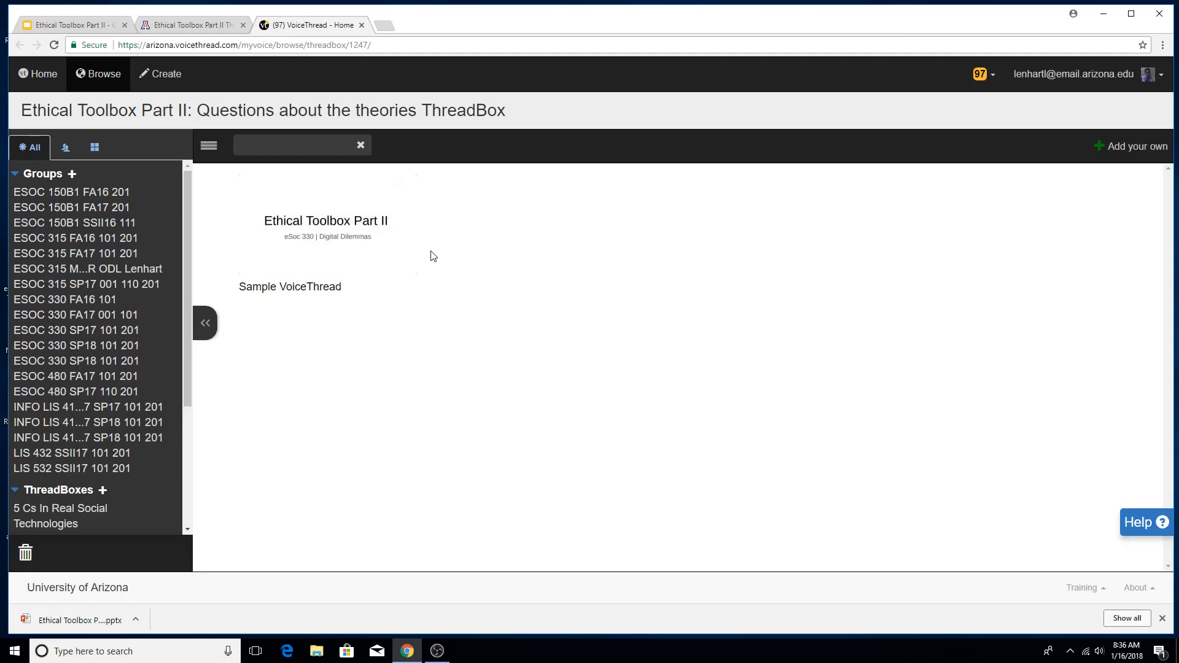